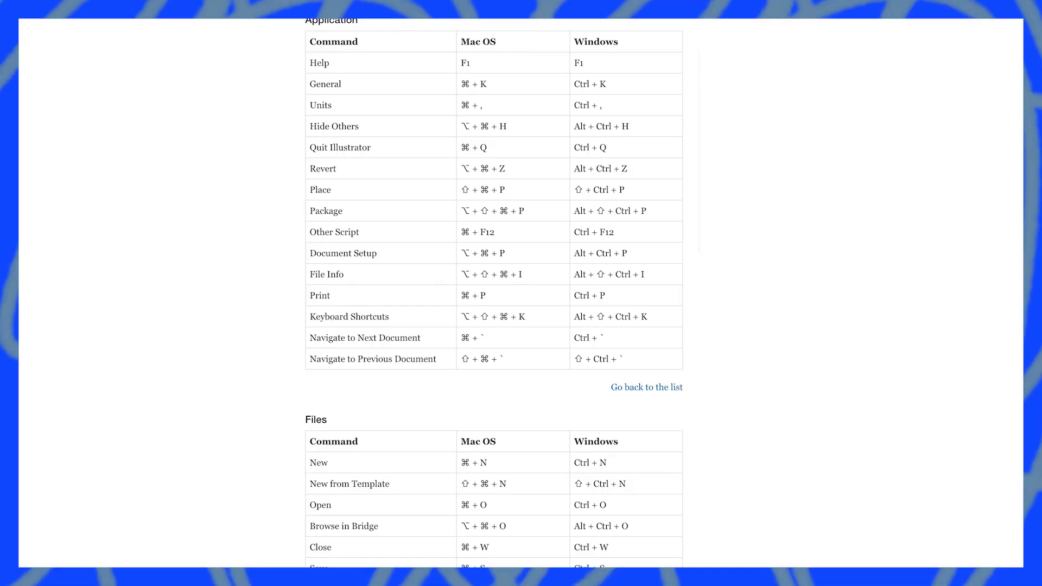
Scroll the redokun shortcut tables past Files, Basic Operations and Tools to Menu Commands
{"action": "scroll", "scroll_direction": "down", "scroll_amount": 3}
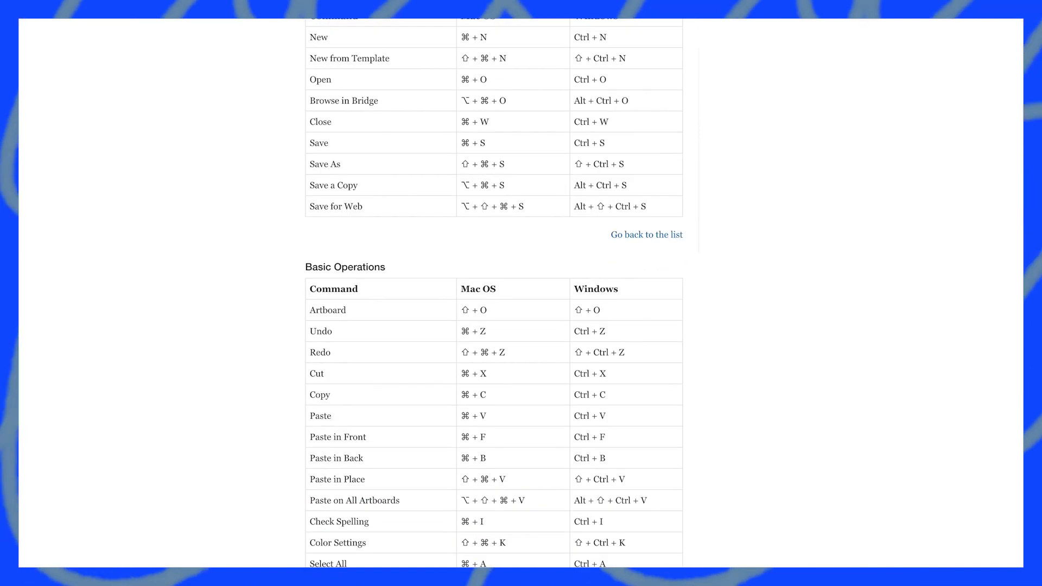
{"action": "scroll", "scroll_direction": "down", "scroll_amount": 3}
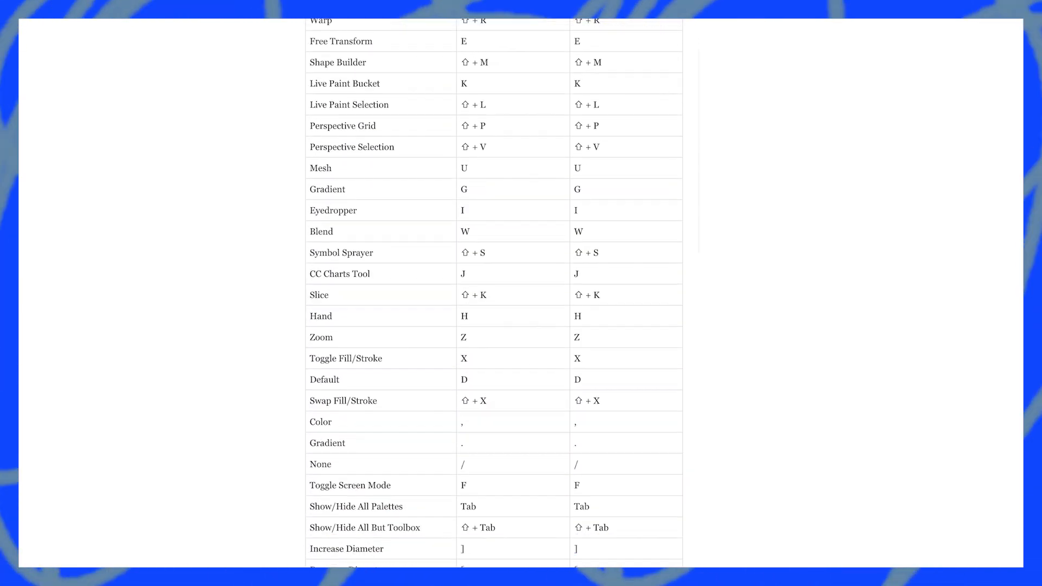
{"action": "scroll", "scroll_direction": "up", "scroll_amount": 3}
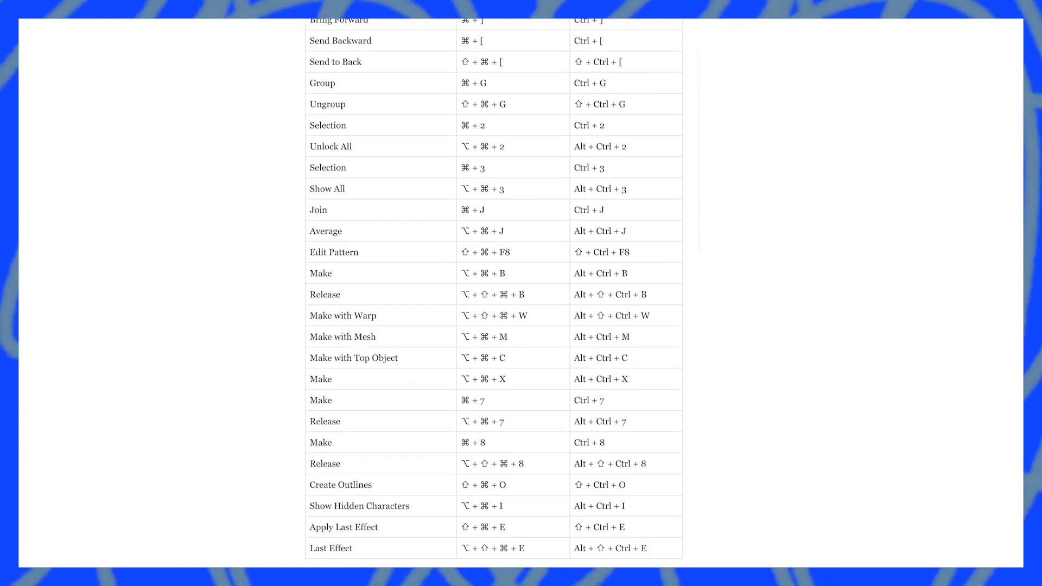
{"action": "scroll", "scroll_direction": "down", "scroll_amount": 3}
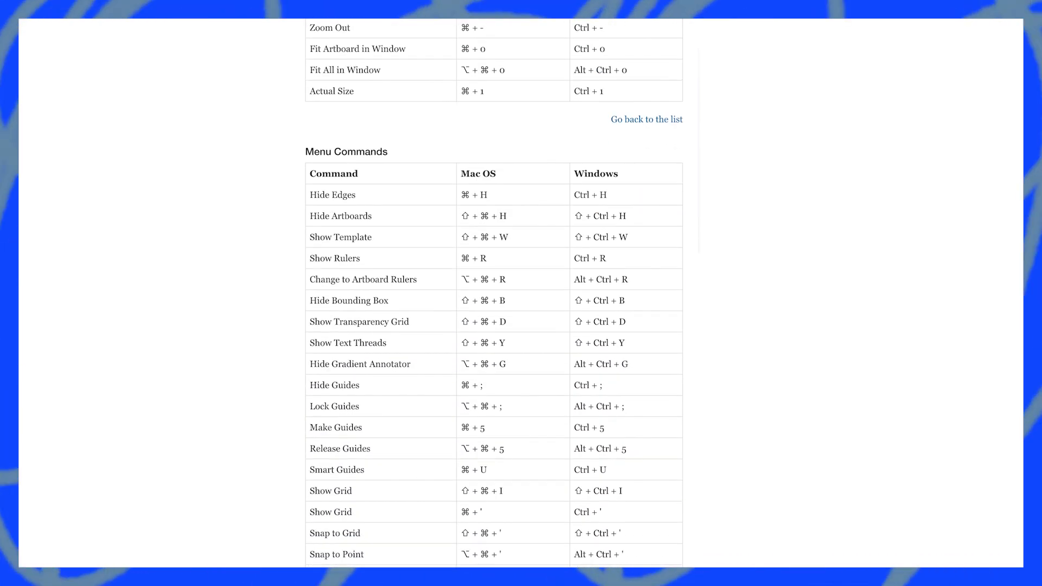
{"action": "scroll", "scroll_direction": "down", "scroll_amount": 3}
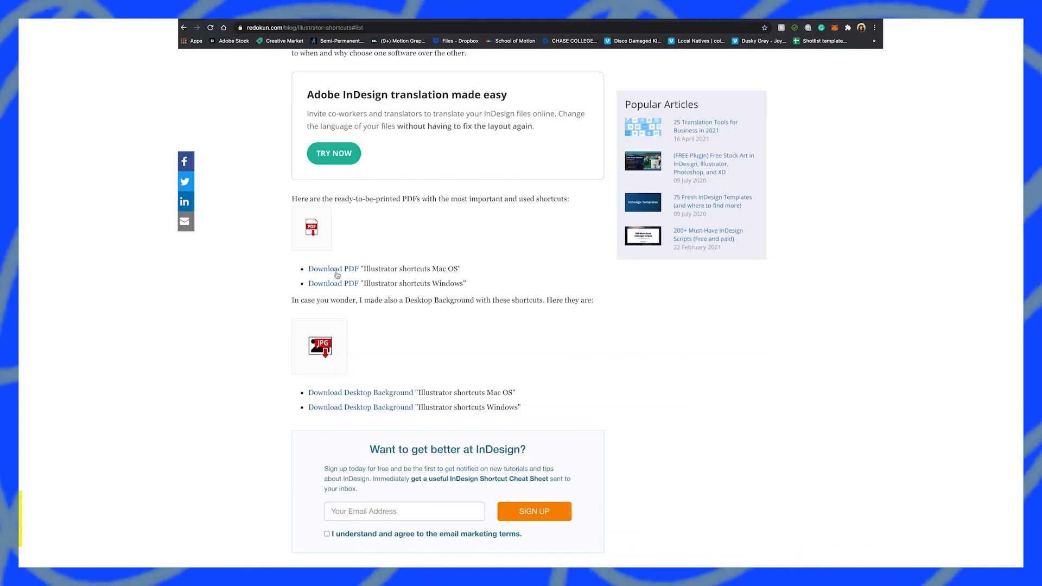
Download the printable 'Illustrator shortcuts Mac OS' PDF from the redokun article
{"action": "left_click", "coordinate": [333, 269]}
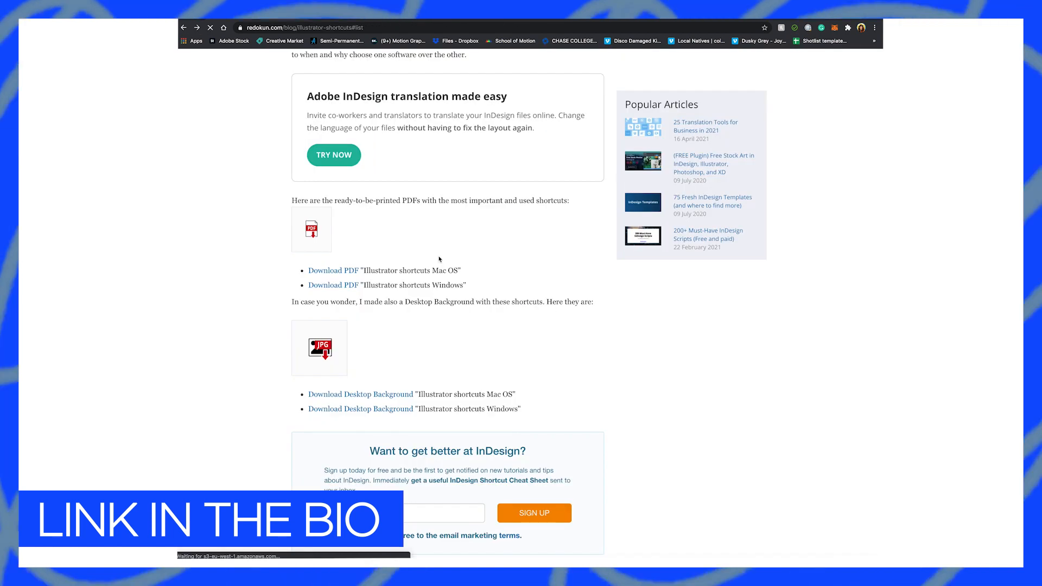
{"action": "left_click", "coordinate": [332, 284]}
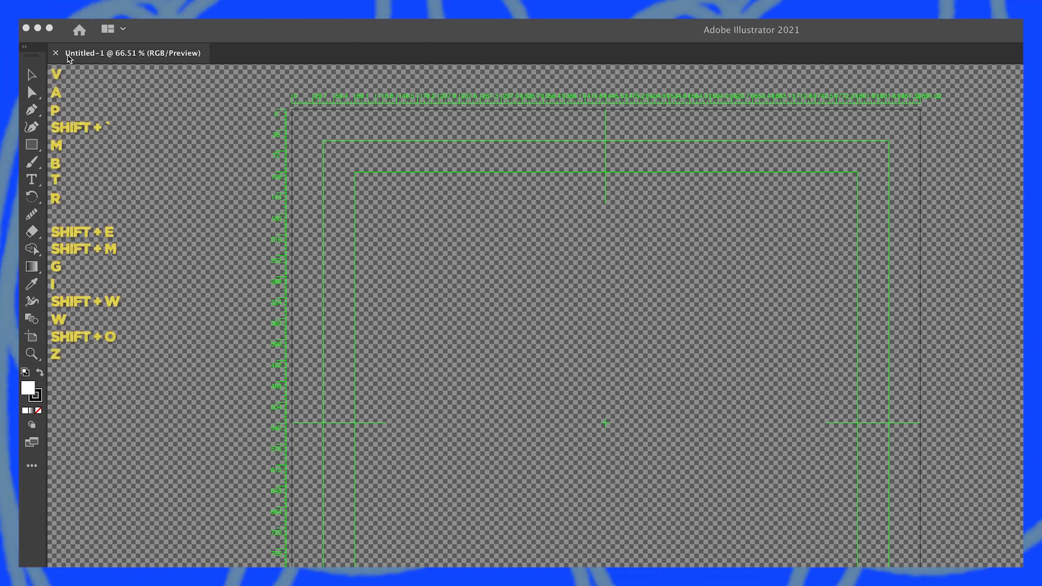
{"action": "mouse_move", "coordinate": [32, 75]}
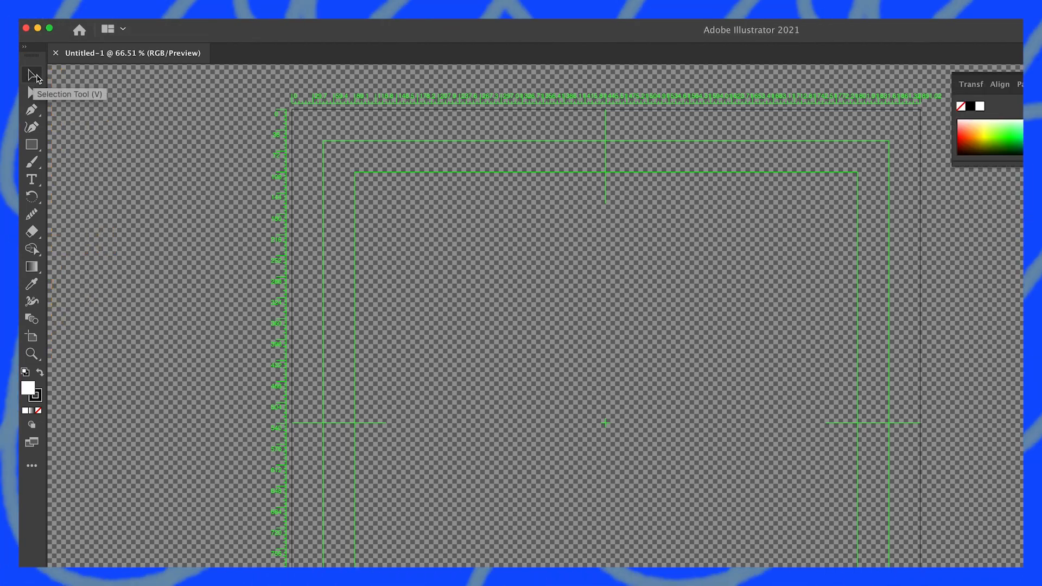
{"action": "mouse_move", "coordinate": [32, 92]}
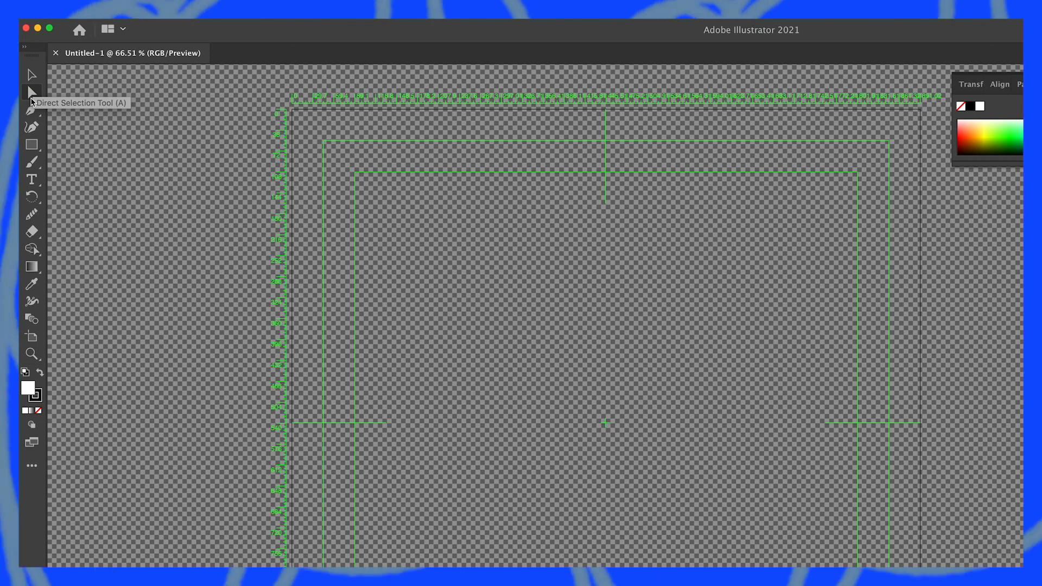
{"action": "mouse_move", "coordinate": [32, 75]}
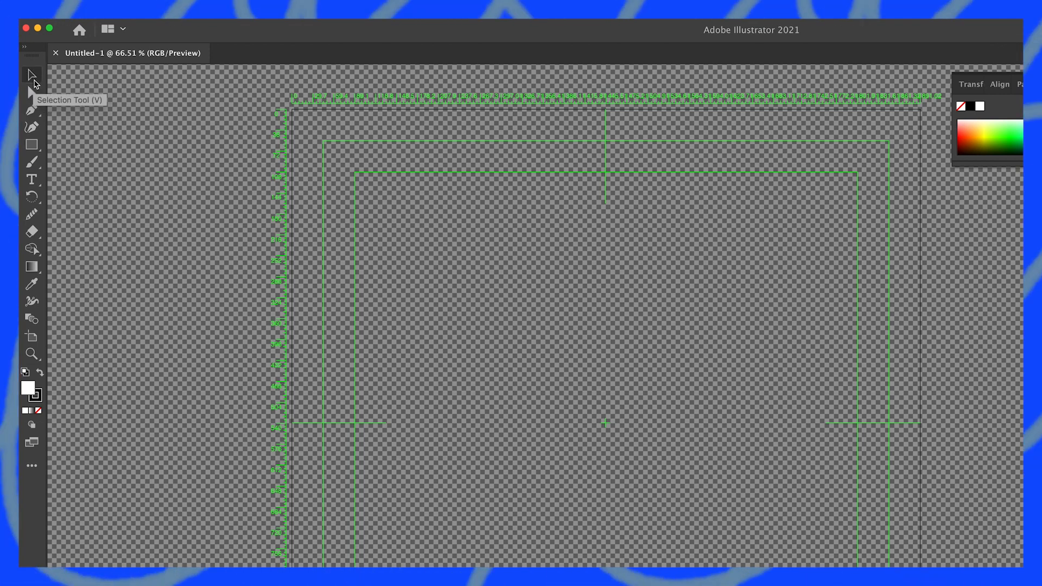
{"action": "mouse_move", "coordinate": [32, 127]}
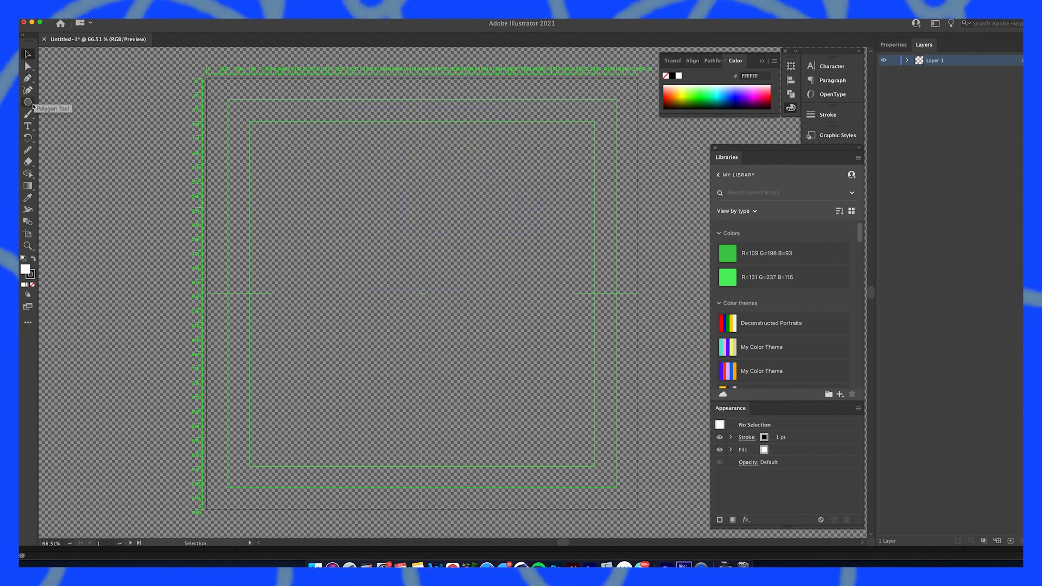
{"action": "mouse_move", "coordinate": [29, 136]}
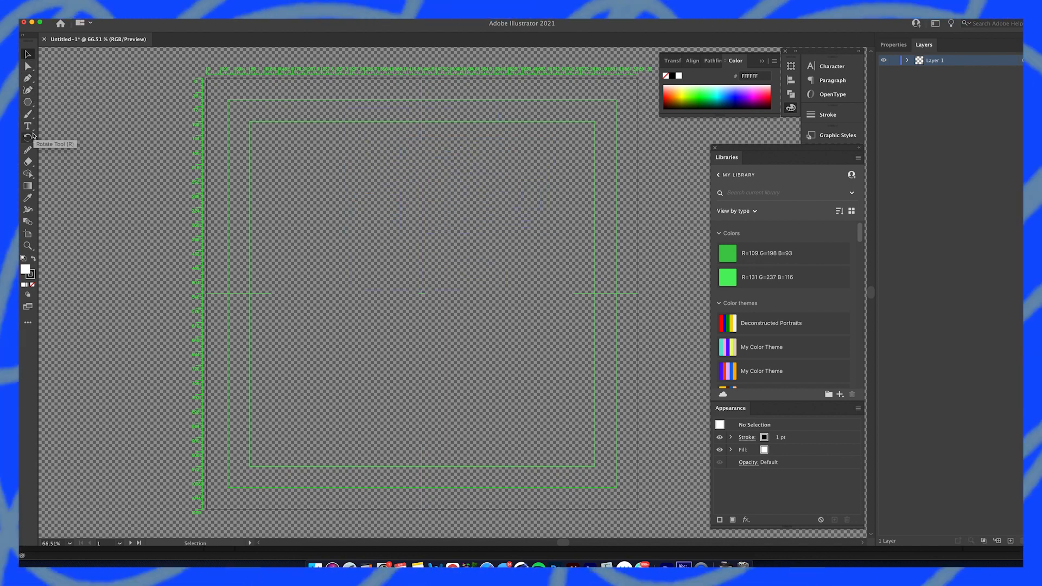
{"action": "mouse_move", "coordinate": [29, 174]}
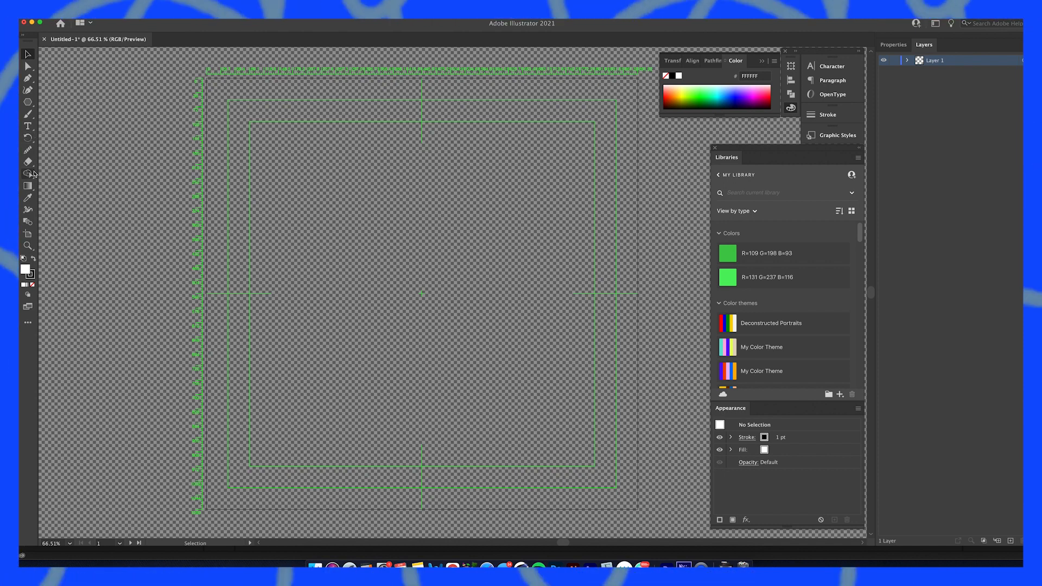
{"action": "mouse_move", "coordinate": [28, 175]}
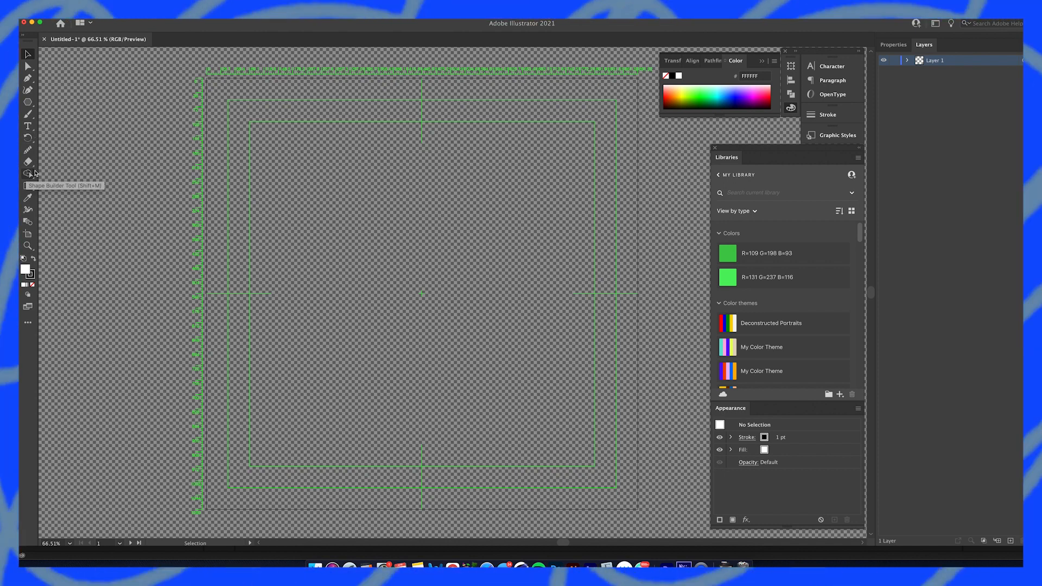
{"action": "mouse_move", "coordinate": [678, 38]}
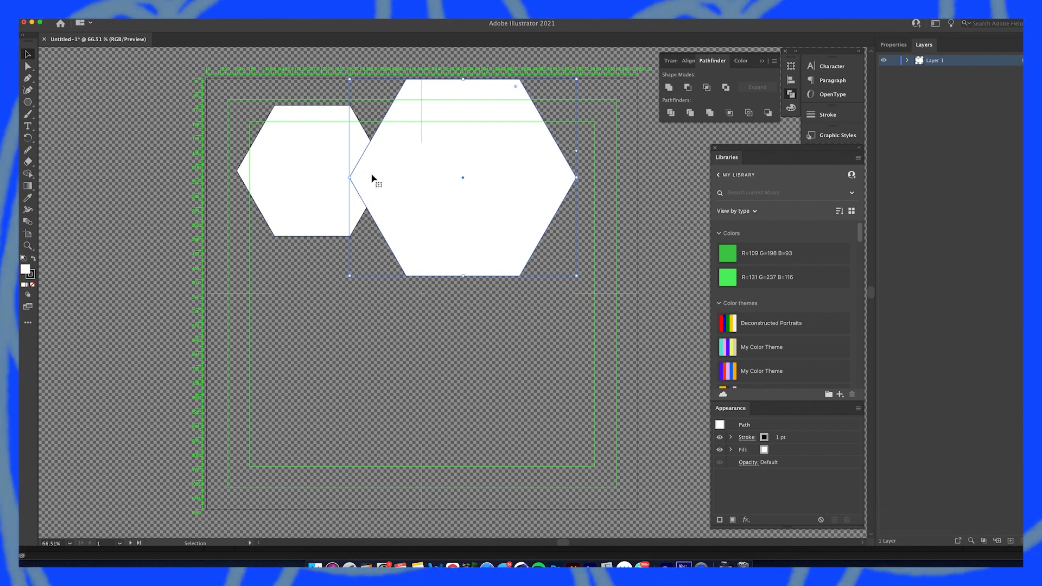
{"action": "mouse_move", "coordinate": [353, 175]}
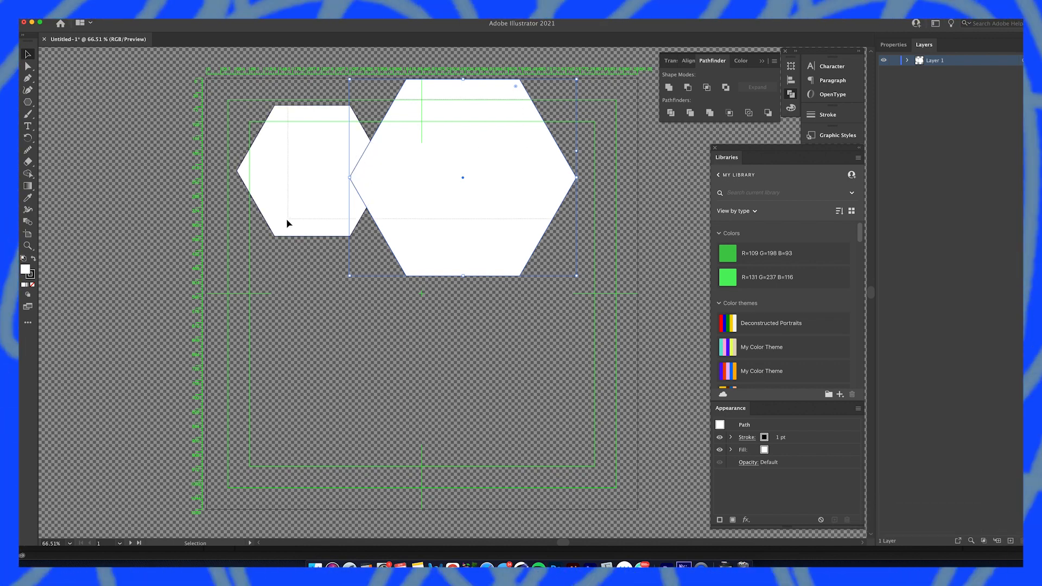
Select both hexagons and use Shape Builder (Shift+M) to separate the diamond overlap
{"action": "left_click", "coordinate": [725, 87]}
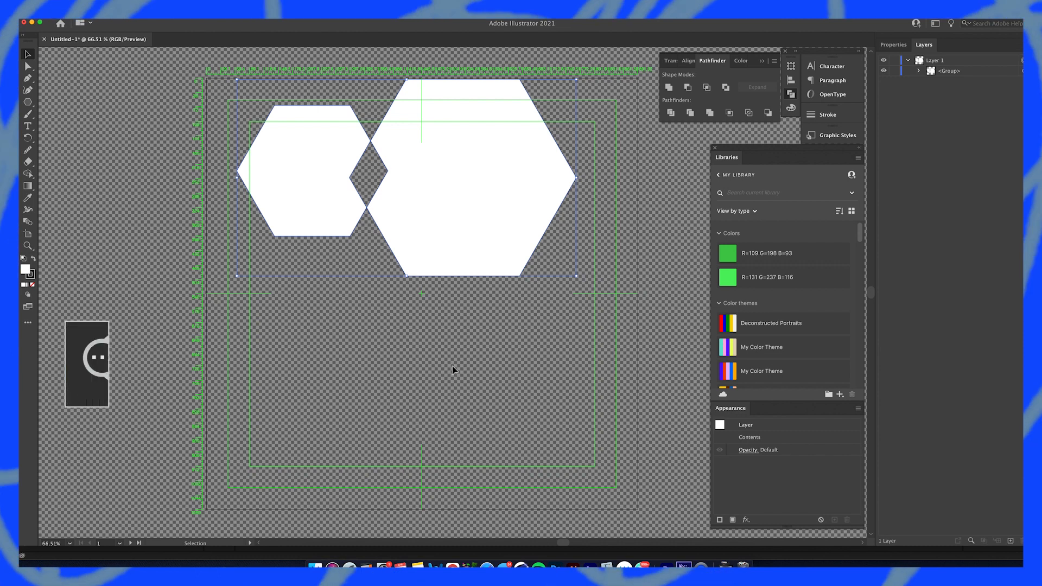
{"action": "key", "text": "shift+m"}
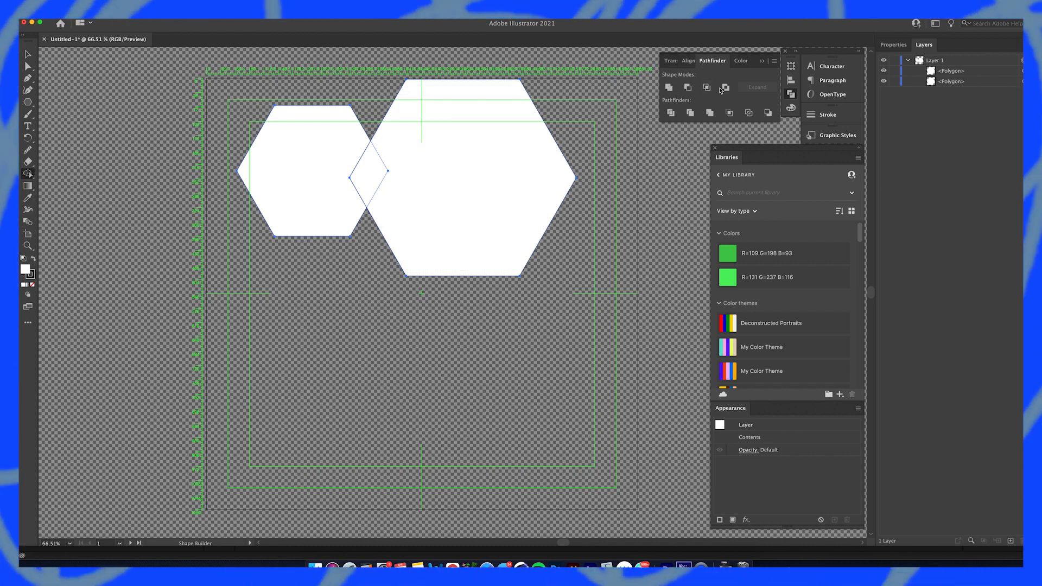
{"action": "mouse_move", "coordinate": [748, 112]}
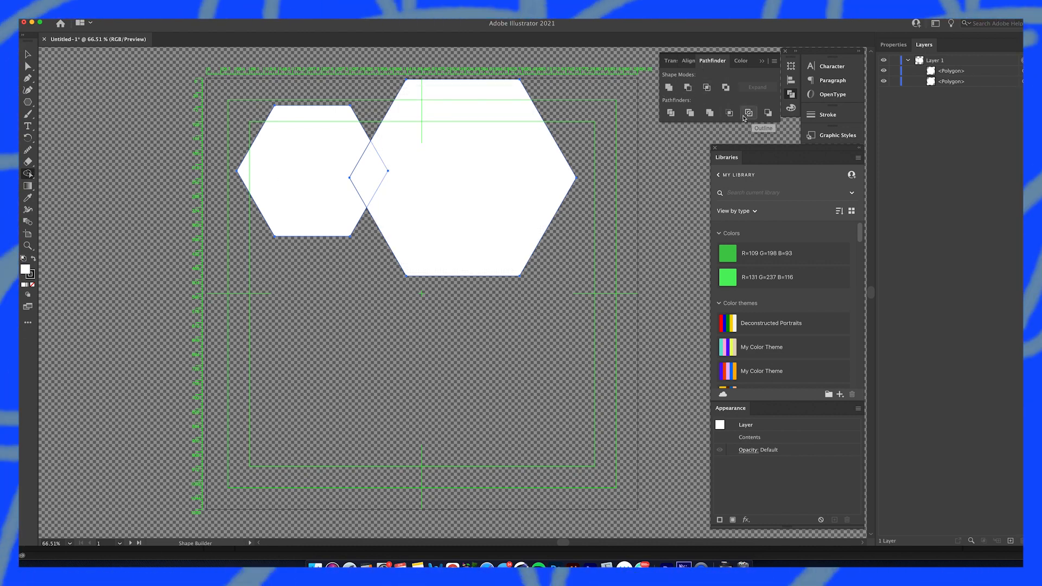
{"action": "mouse_move", "coordinate": [719, 120]}
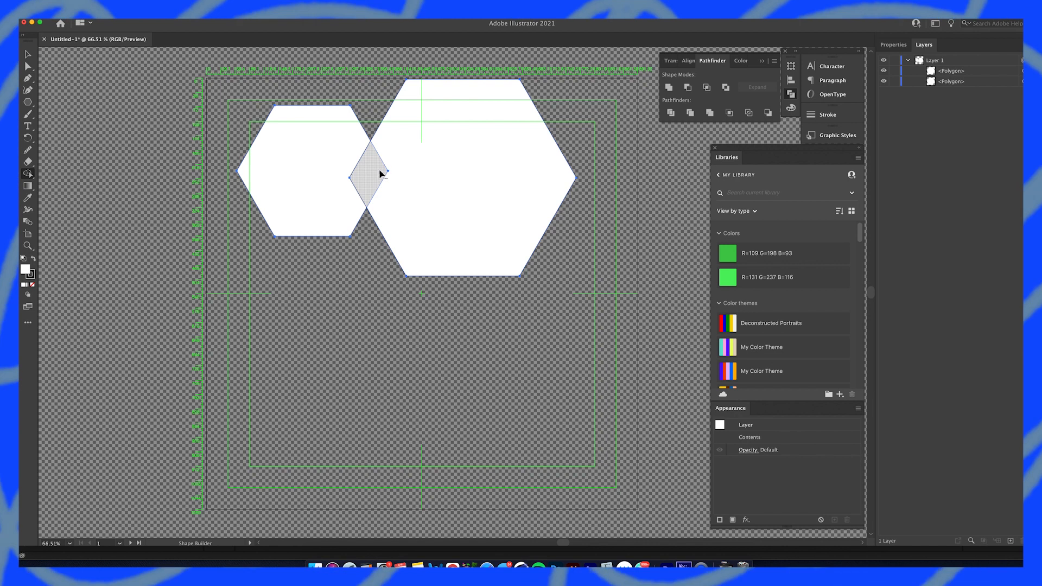
{"action": "left_click", "coordinate": [370, 175]}
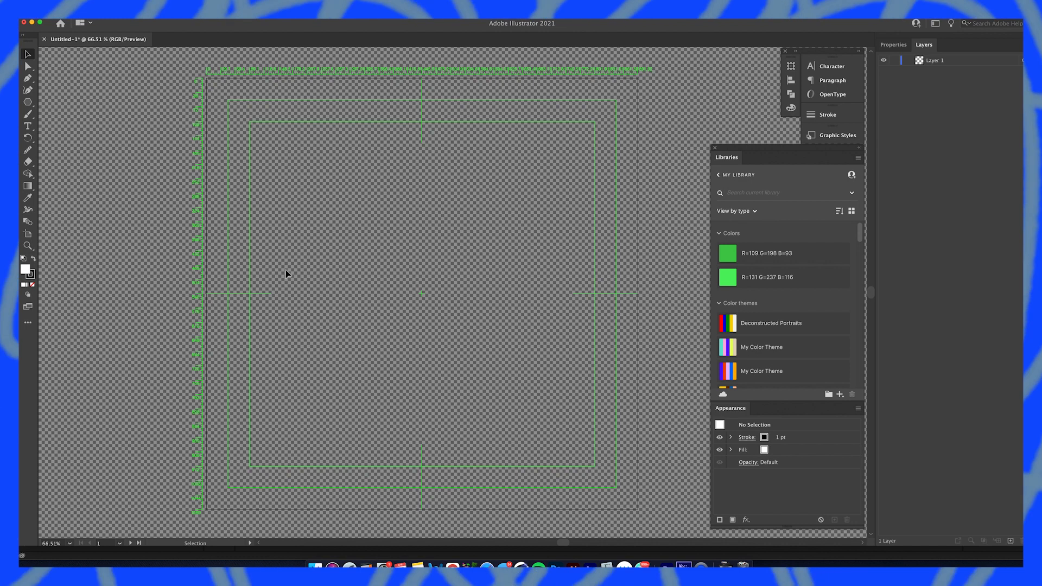
{"action": "mouse_move", "coordinate": [799, 113]}
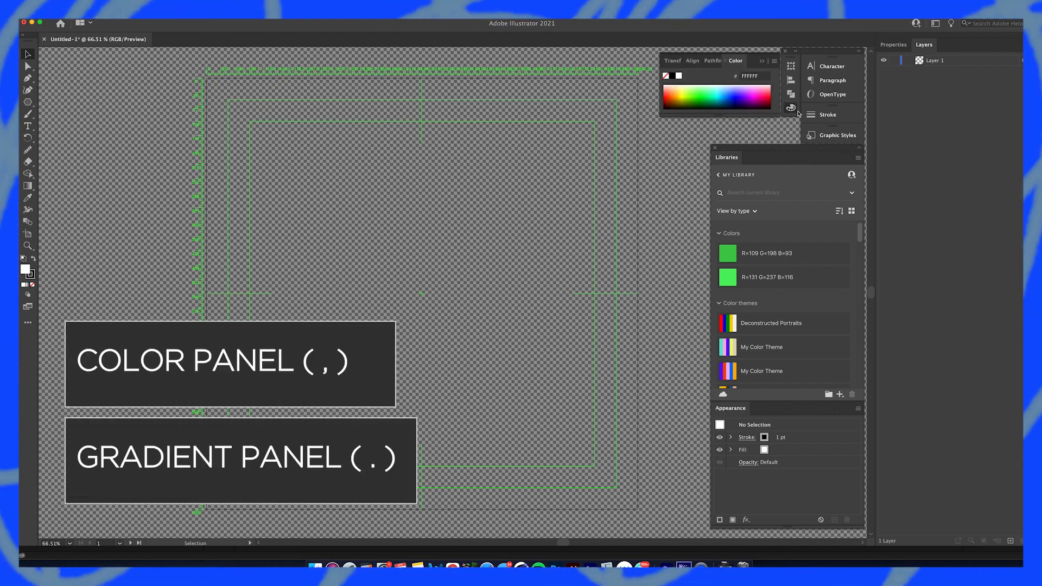
Show the colour panel over the blank artboard using the period shortcut
{"action": "key", "text": "."}
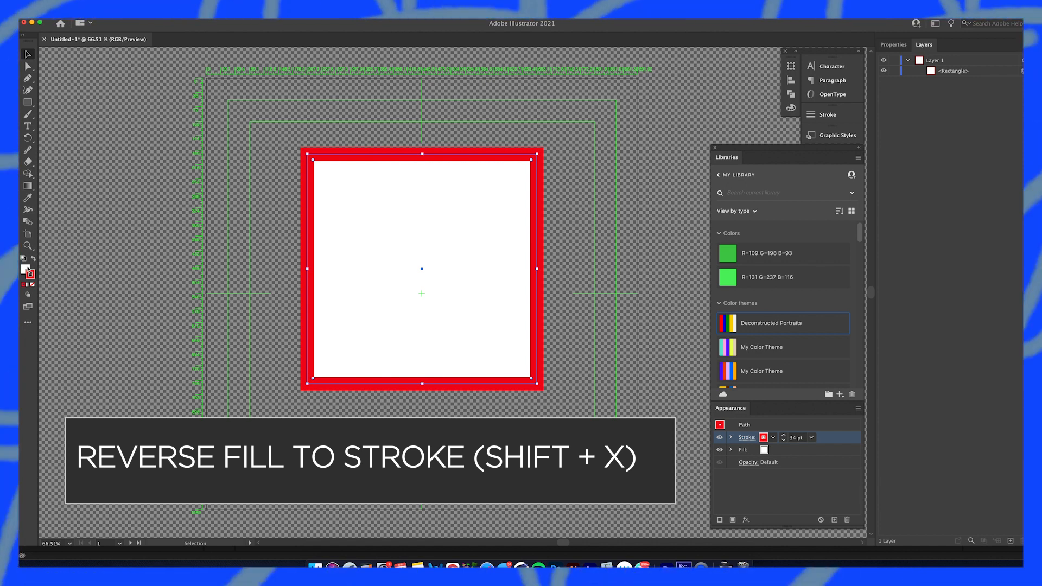
{"action": "mouse_move", "coordinate": [28, 276]}
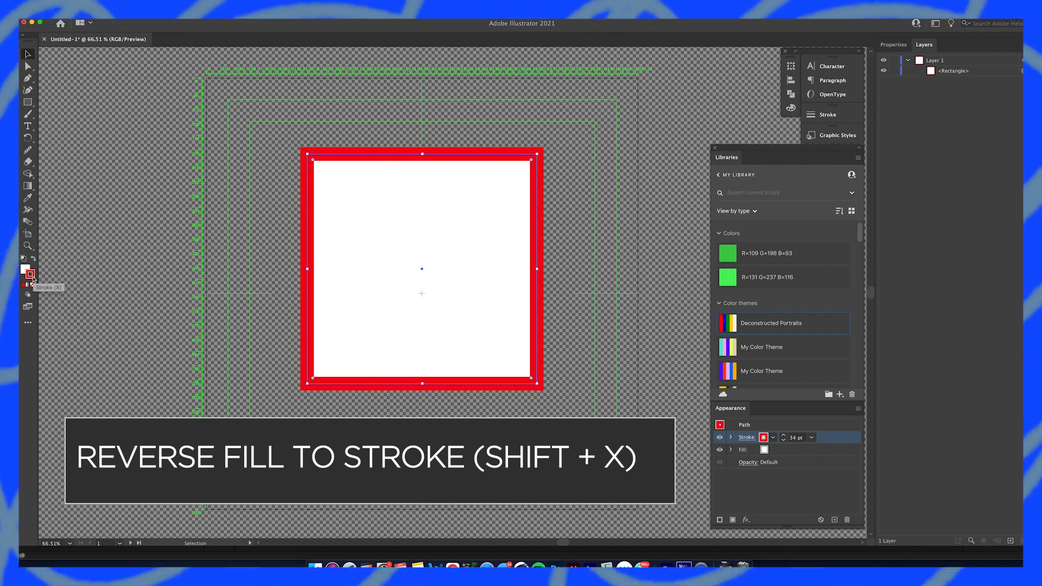
{"action": "mouse_move", "coordinate": [30, 282]}
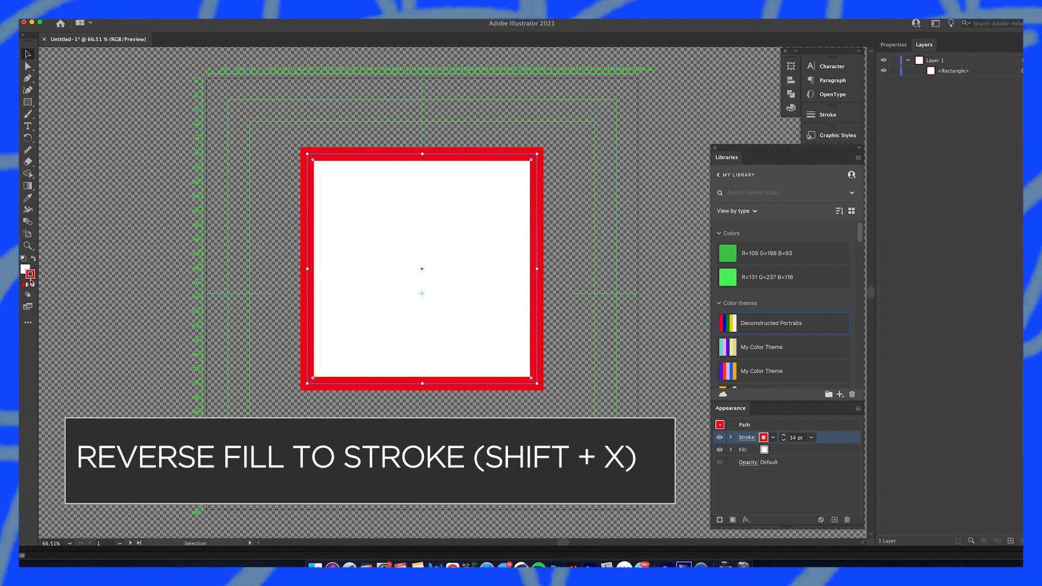
Swap the square's fill and stroke with Shift+X for a white fill and red outline
{"action": "key", "text": "shift+x"}
{"action": "type", "text": "This chanel is coool"}
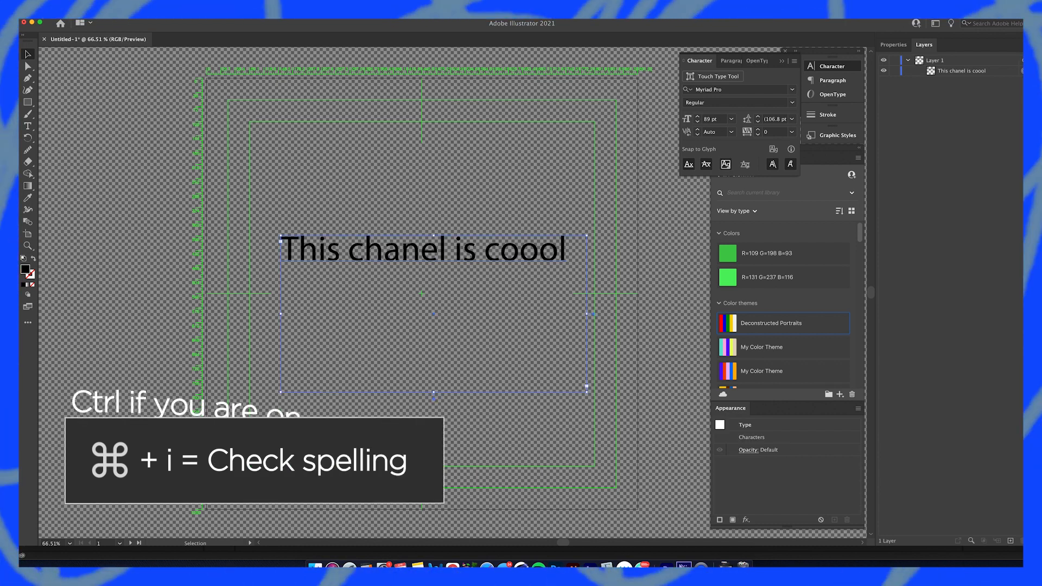
Run Check Spelling on the headline, replacing 'chanel' and 'coool' with the suggestions
{"action": "key", "text": "cmd+i"}
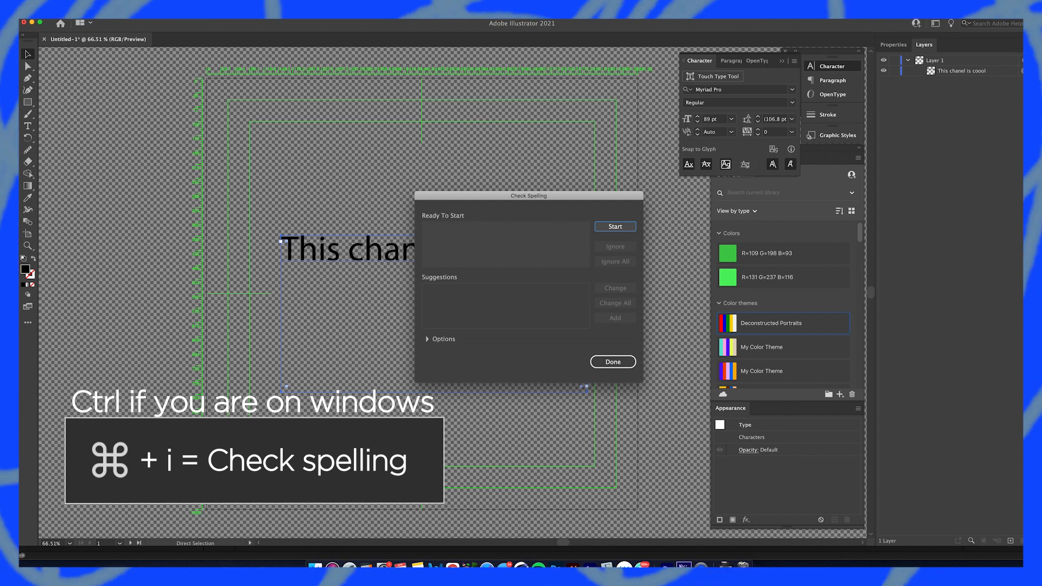
{"action": "left_click", "coordinate": [613, 227]}
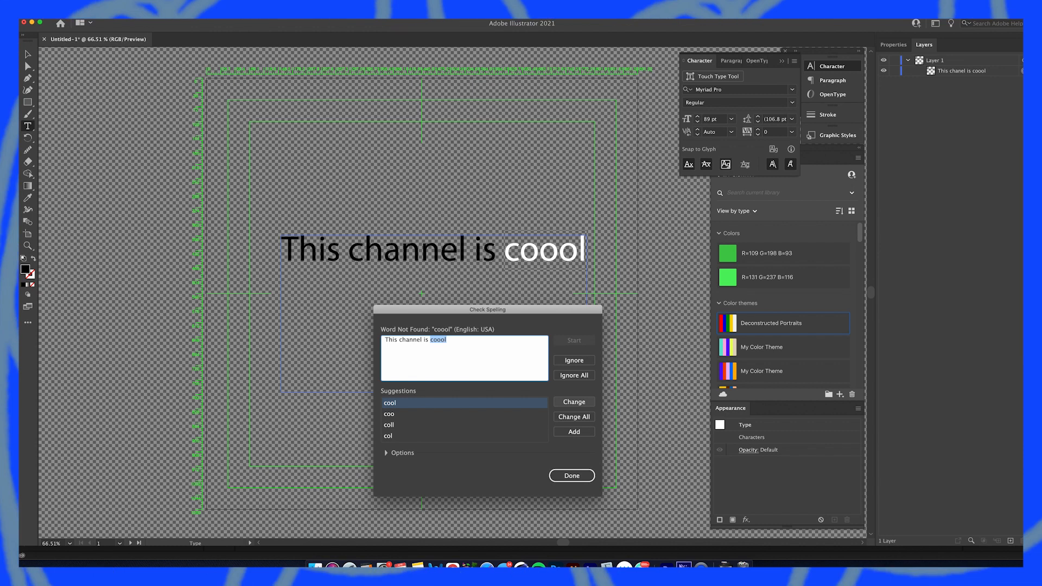
{"action": "left_click", "coordinate": [571, 401]}
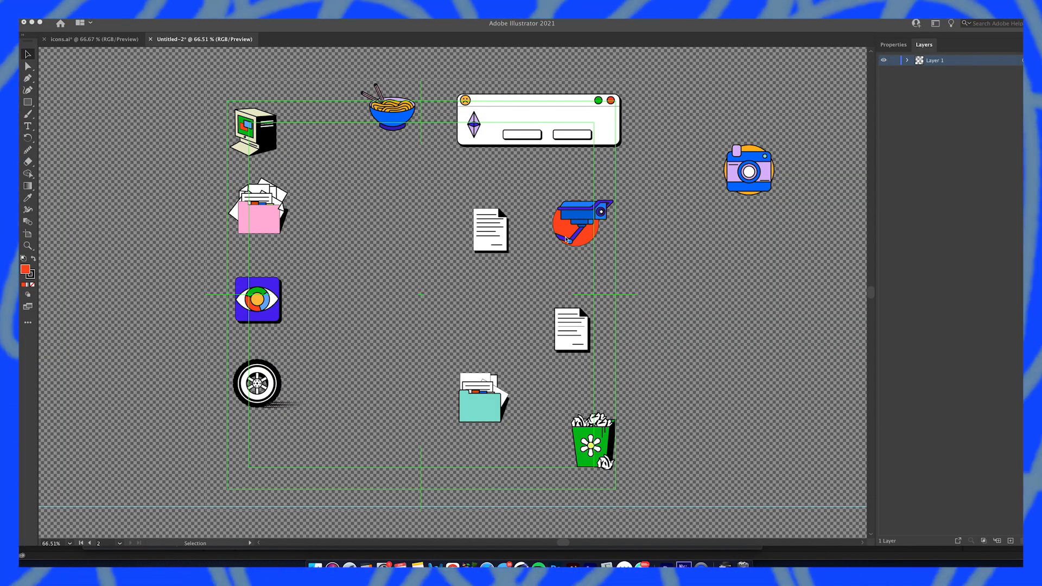
{"action": "mouse_move", "coordinate": [568, 229]}
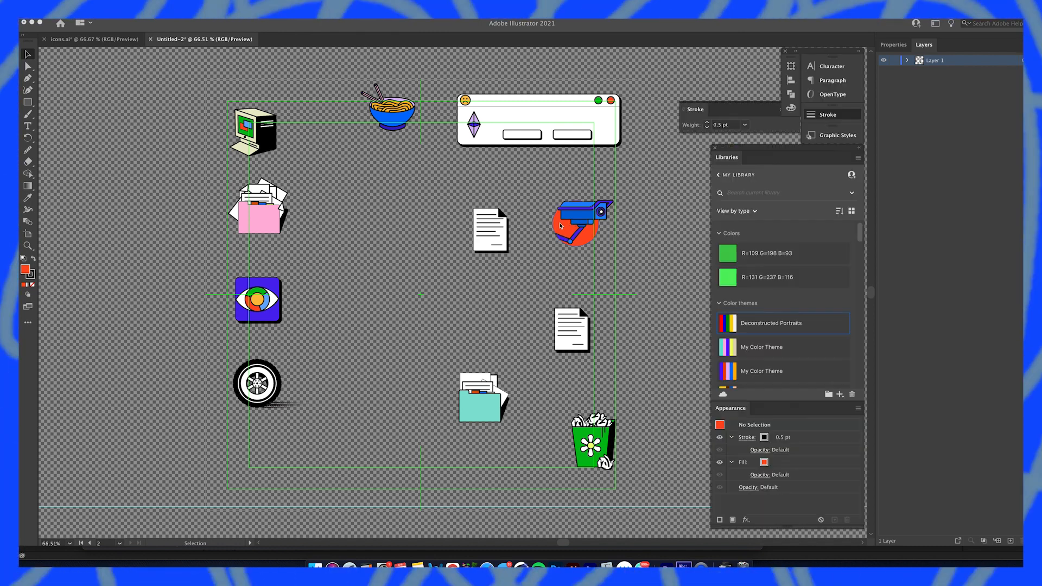
Compare stroke weights of individual icon shapes, expand Layer 1, then select all artwork
{"action": "left_click", "coordinate": [576, 223]}
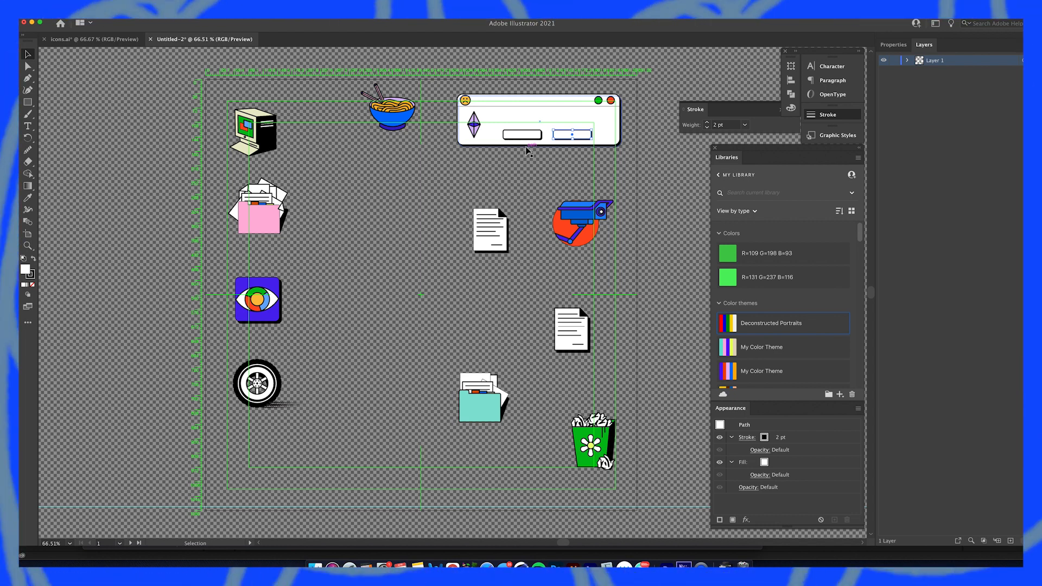
{"action": "left_click", "coordinate": [908, 59]}
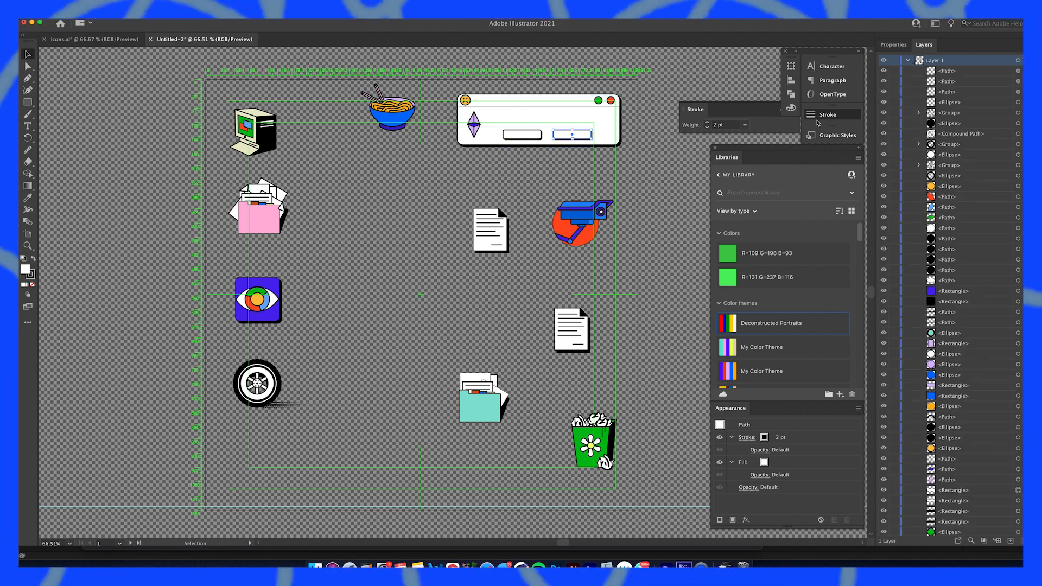
{"action": "left_click", "coordinate": [568, 216]}
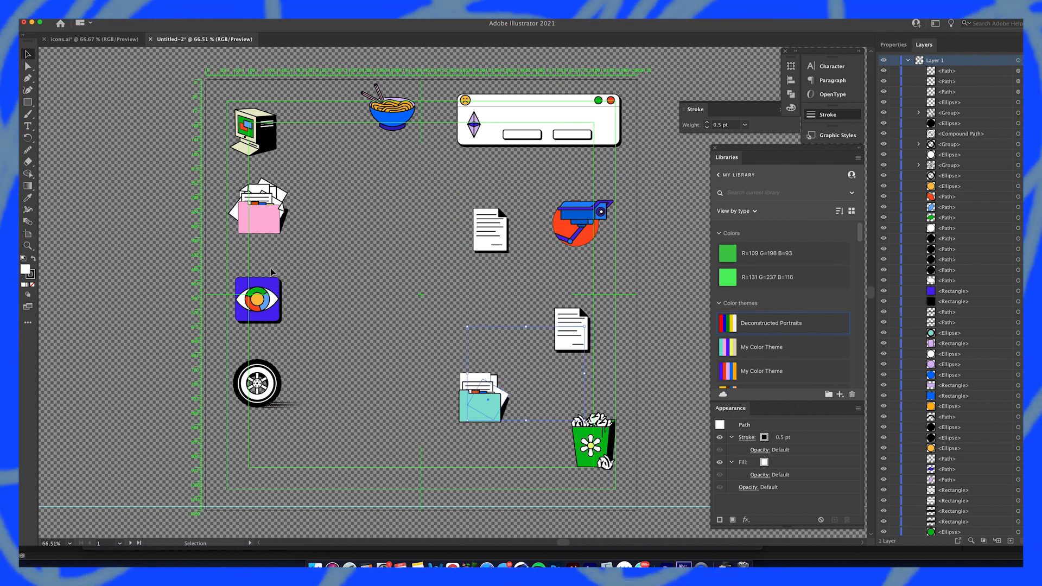
{"action": "scroll", "scroll_direction": "down", "scroll_amount": 3}
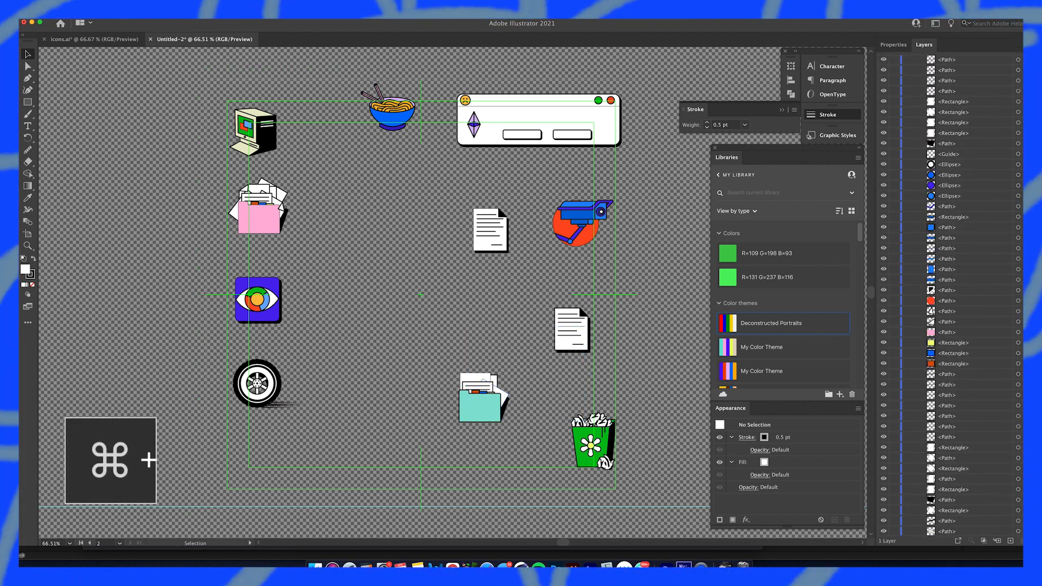
{"action": "key", "text": "cmd+a"}
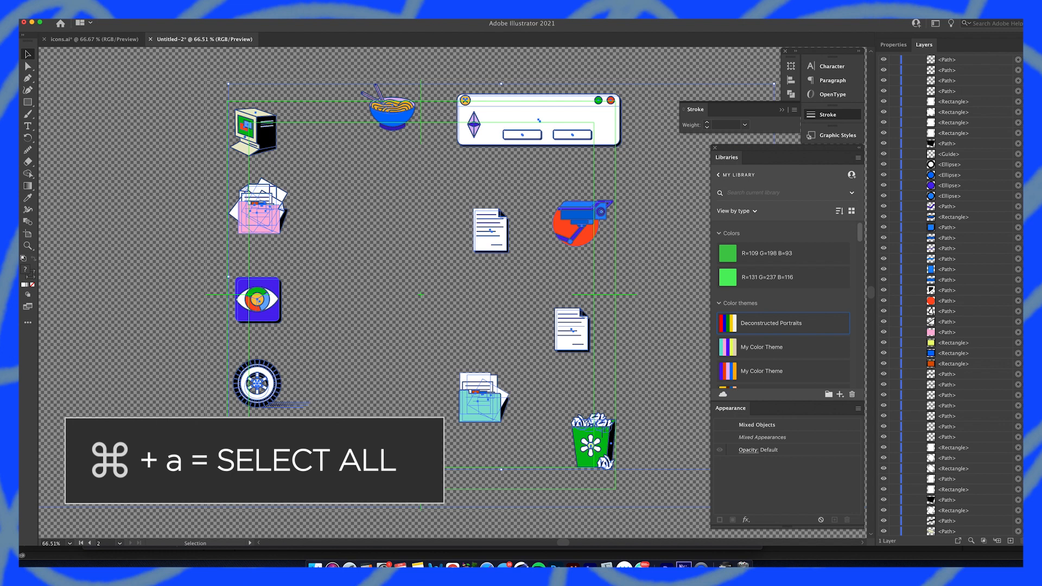
{"action": "left_click", "coordinate": [725, 124]}
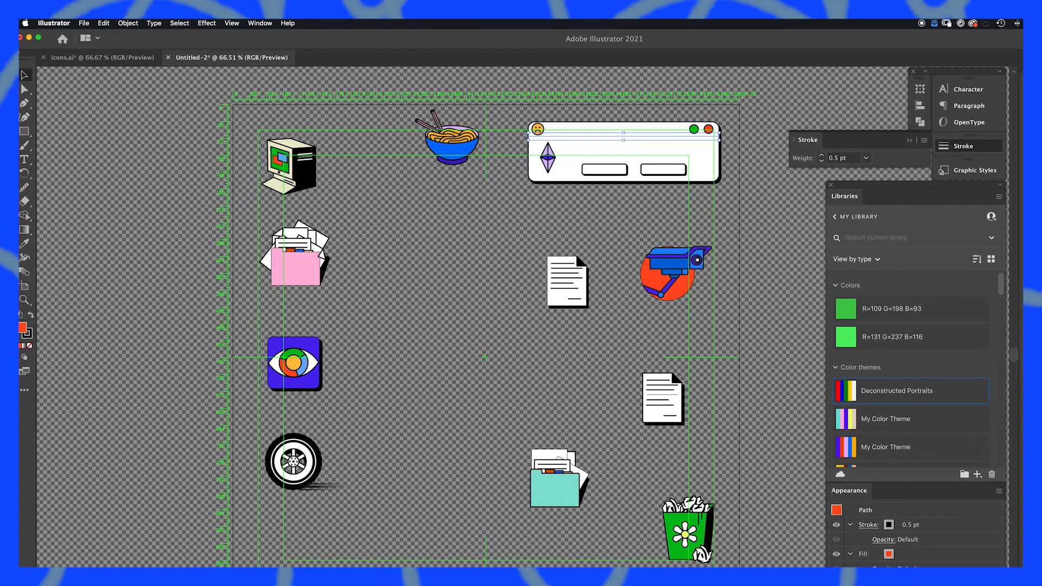
Open Select > Same to view the Fill Color and Opacity matching options
{"action": "left_click", "coordinate": [180, 22]}
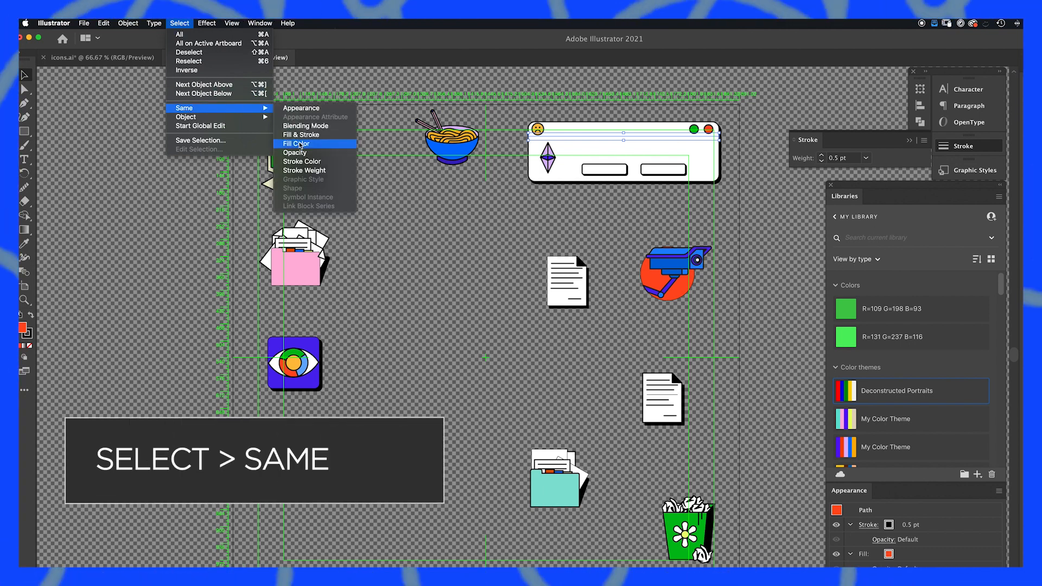
{"action": "mouse_move", "coordinate": [305, 170]}
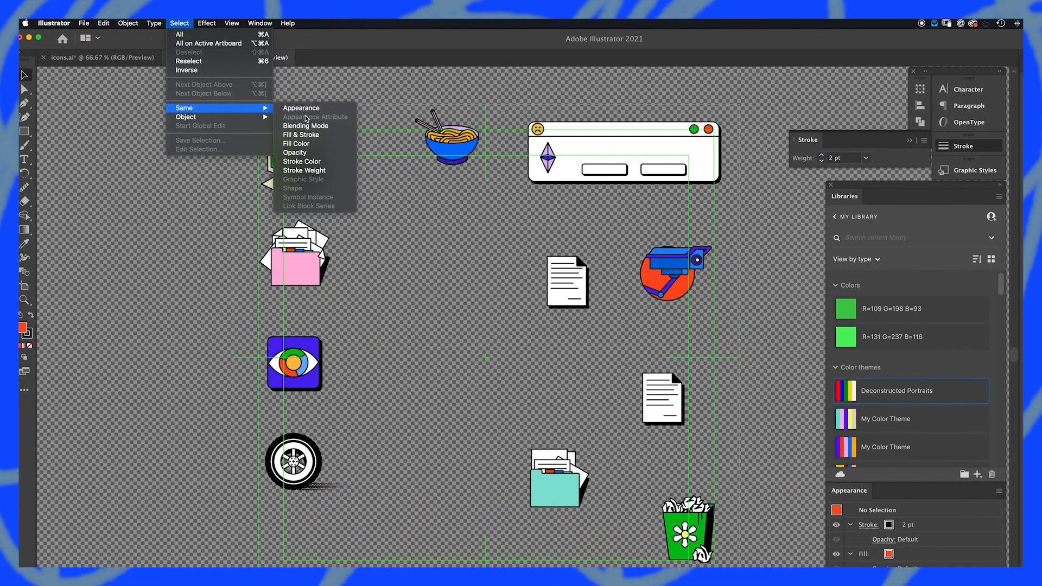
{"action": "mouse_move", "coordinate": [294, 152]}
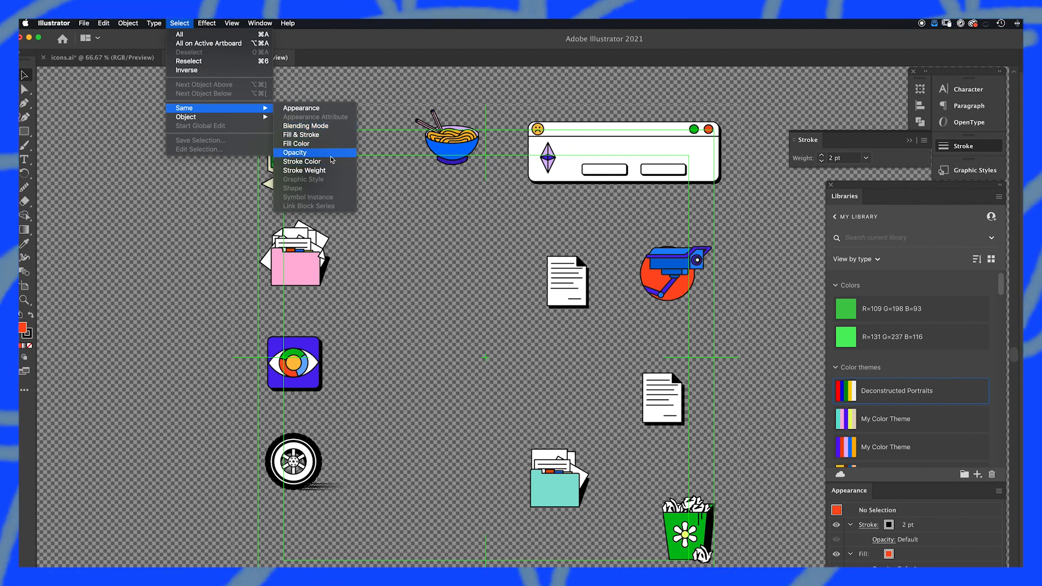
{"action": "mouse_move", "coordinate": [329, 156]}
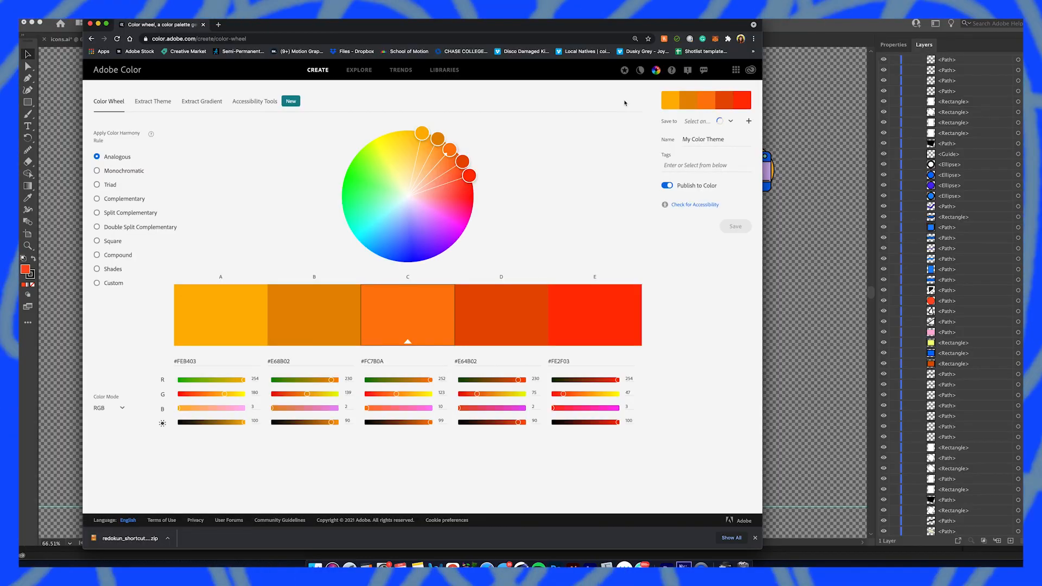
Set Adobe Color to save to My Library and switch between Create and Explore
{"action": "left_click", "coordinate": [698, 121]}
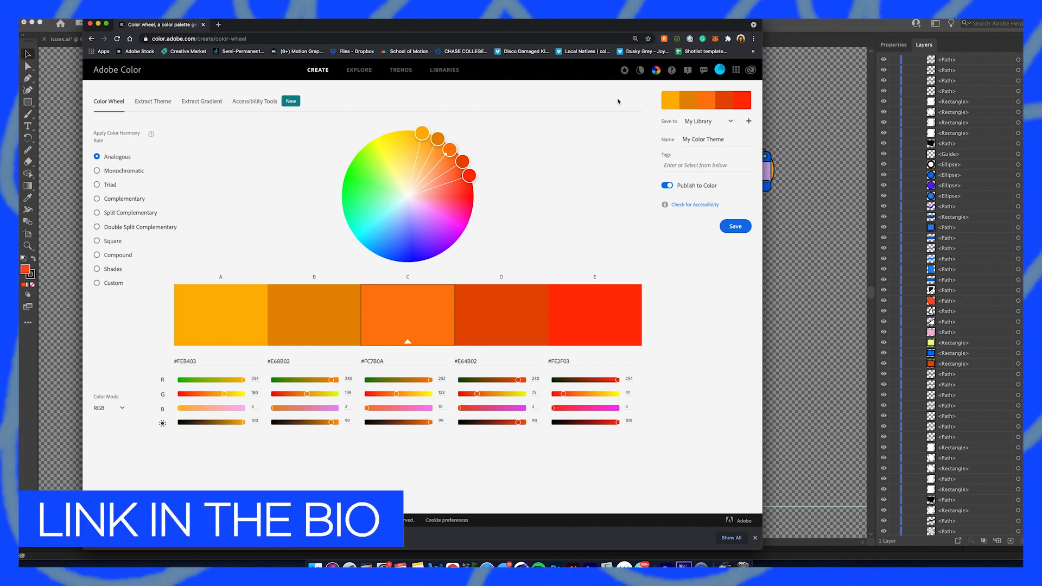
{"action": "left_click", "coordinate": [358, 70]}
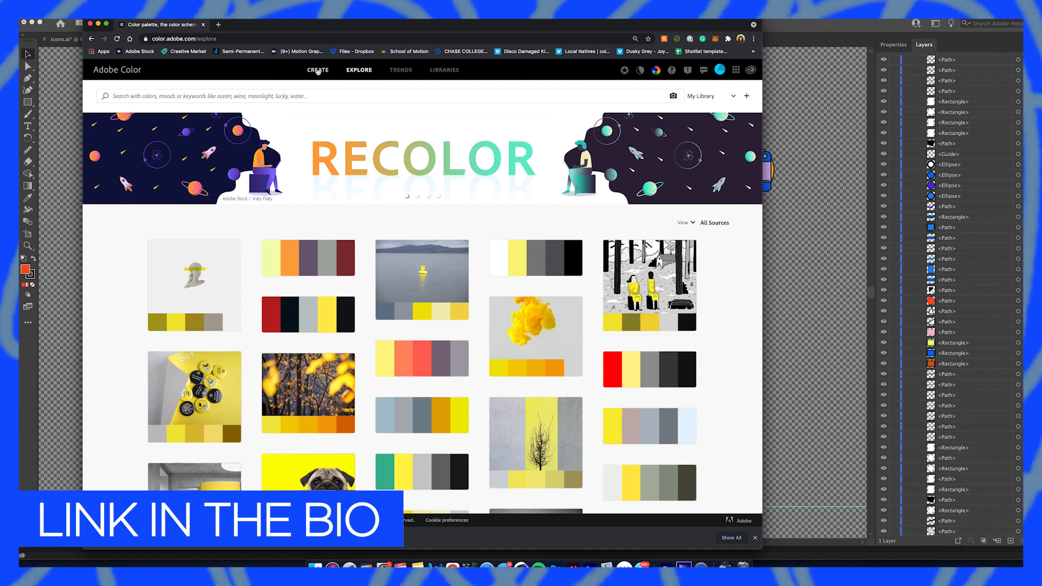
{"action": "left_click", "coordinate": [317, 70]}
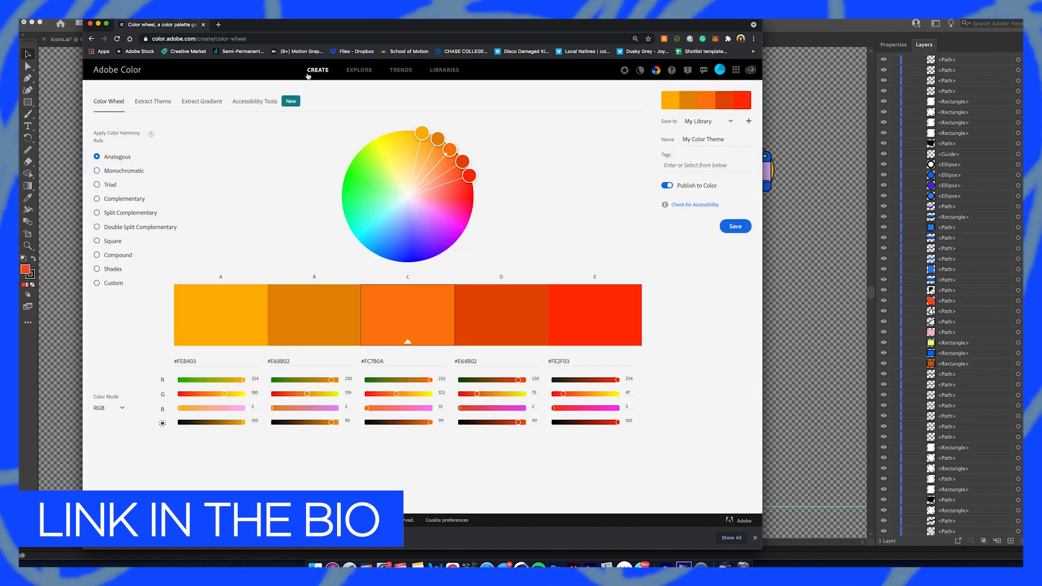
{"action": "left_click", "coordinate": [358, 70]}
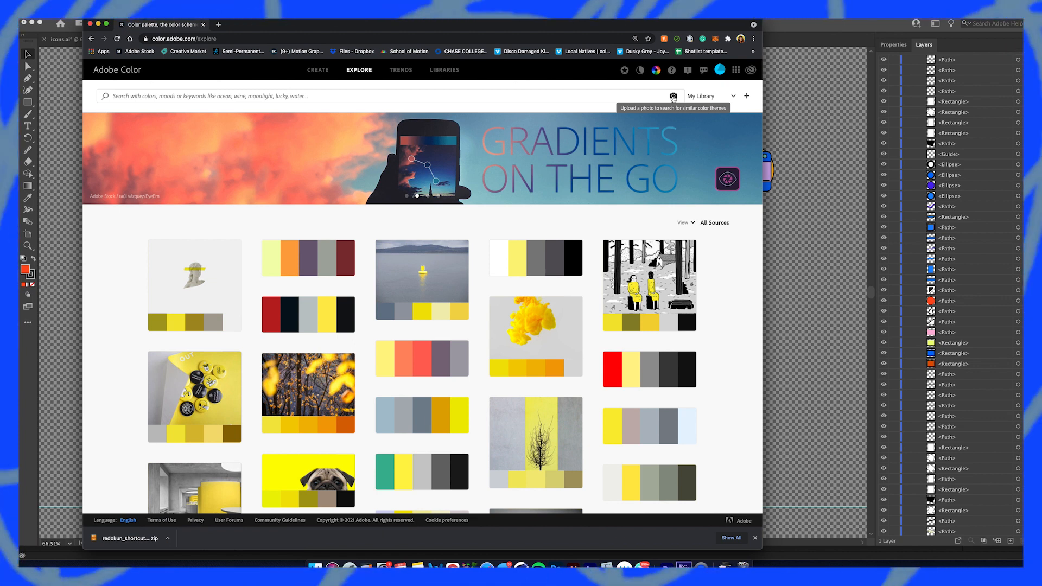
{"action": "left_click", "coordinate": [318, 70]}
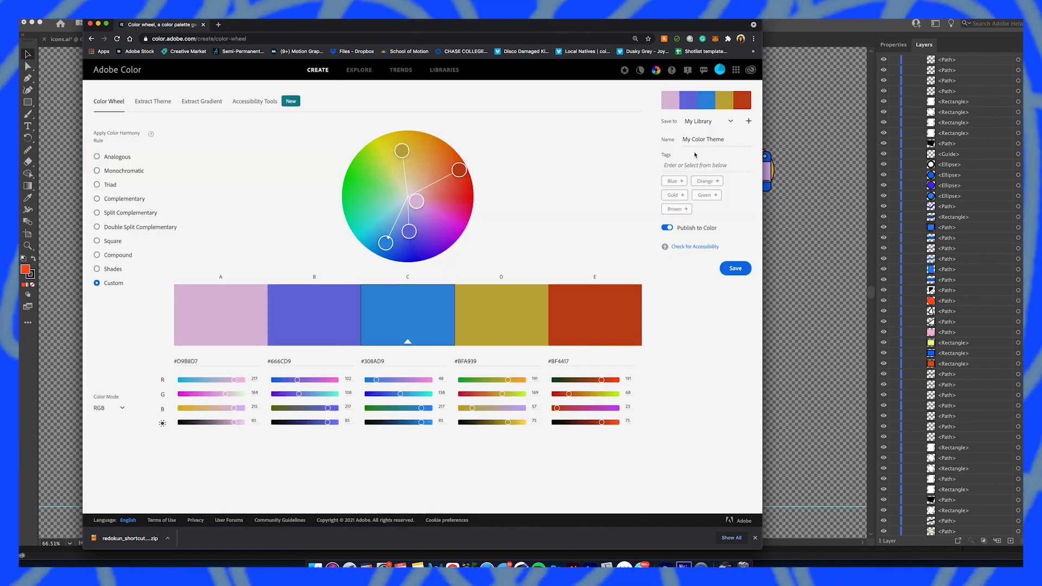
Search Explore for 'pastel' themes and save a pastel palette to the library
{"action": "left_click", "coordinate": [358, 70]}
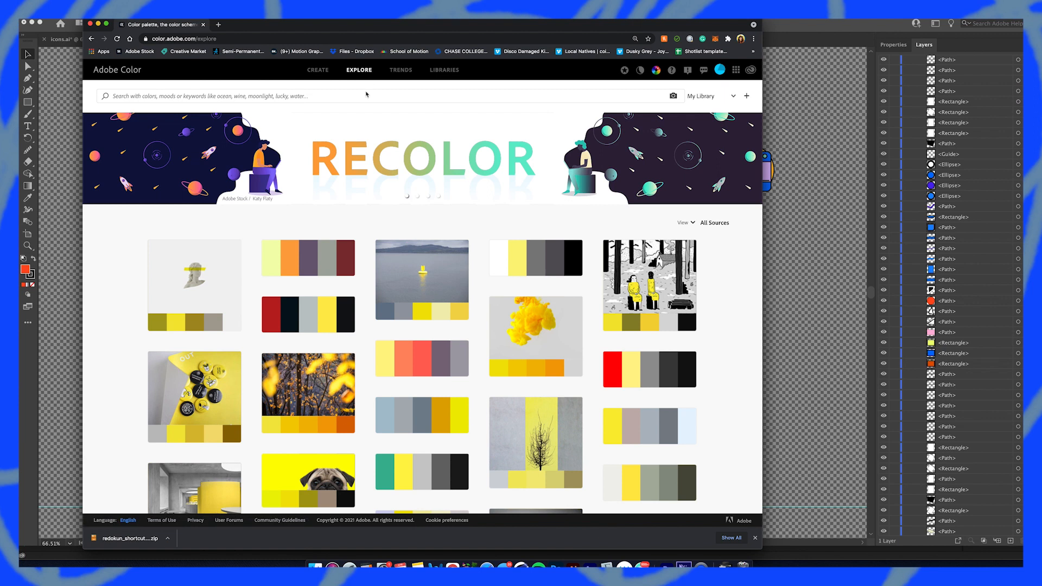
{"action": "type", "text": "pastel"}
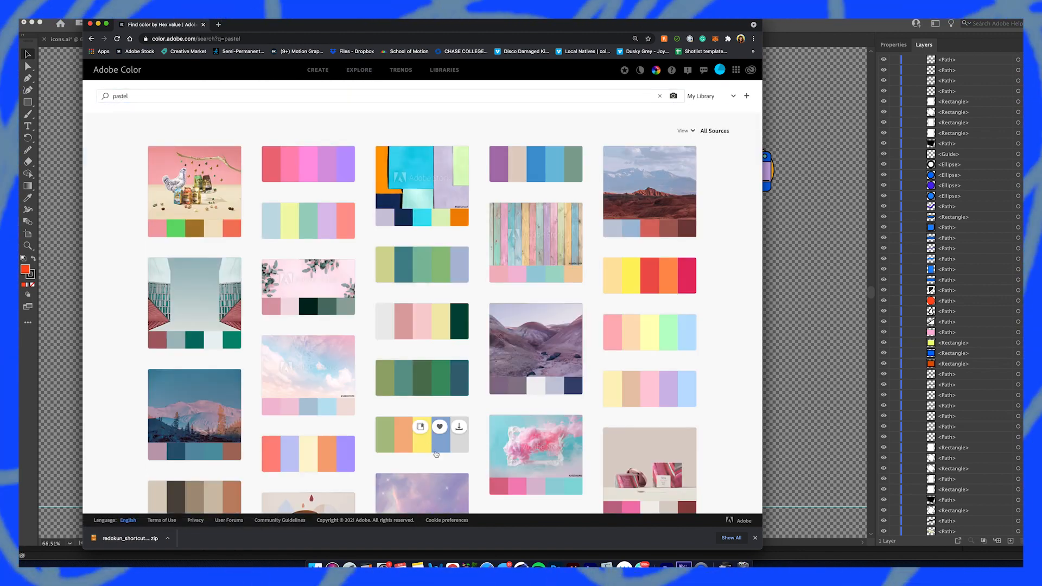
{"action": "mouse_move", "coordinate": [306, 446]}
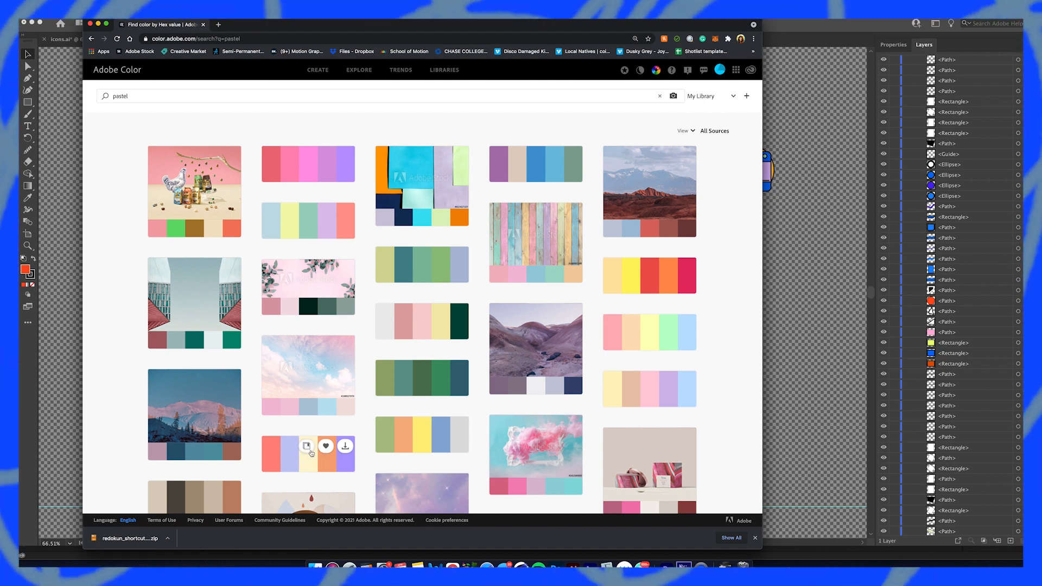
{"action": "left_click", "coordinate": [306, 446]}
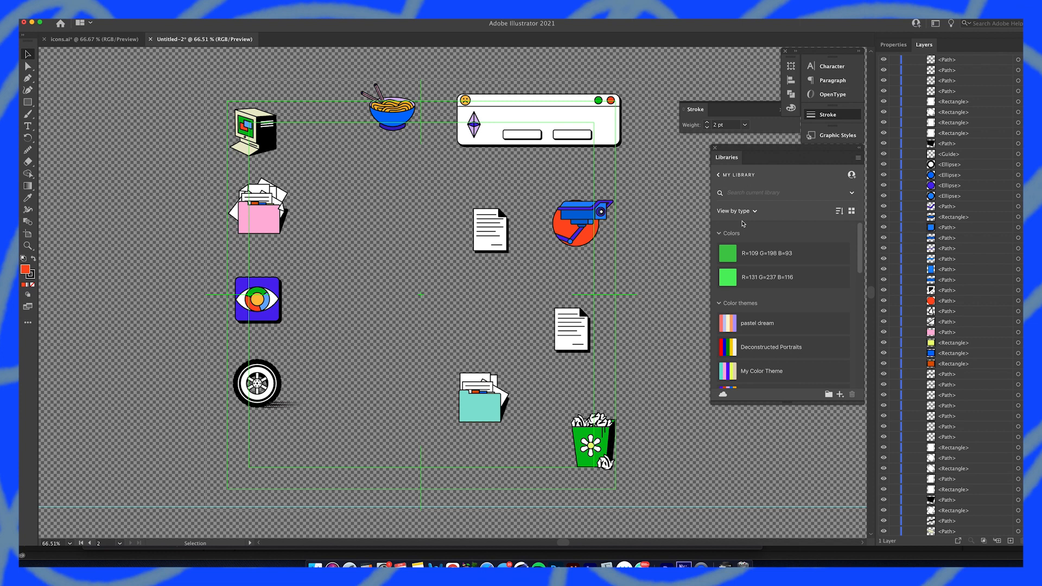
{"action": "mouse_move", "coordinate": [674, 463]}
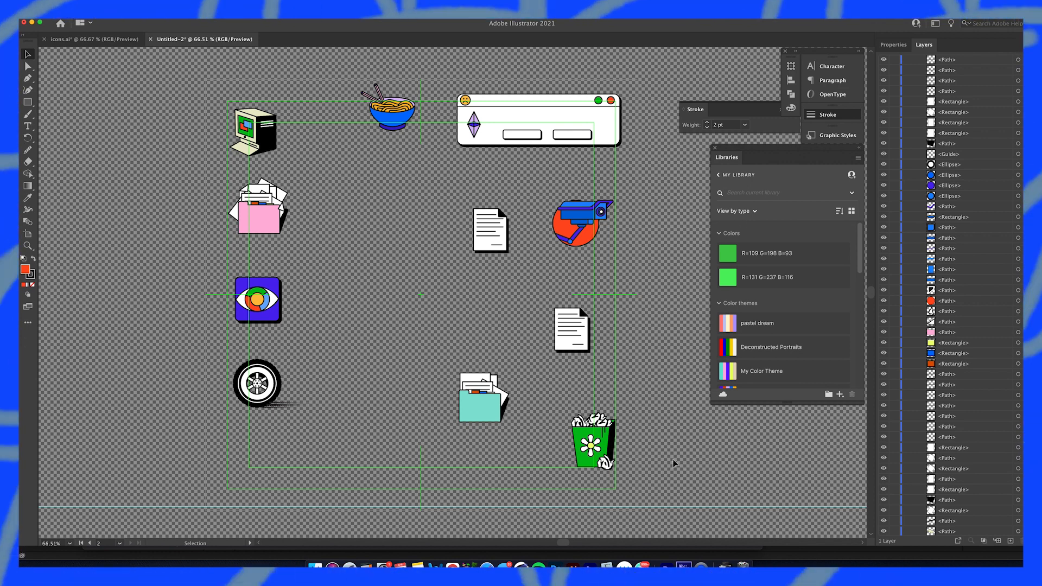
{"action": "mouse_move", "coordinate": [612, 483]}
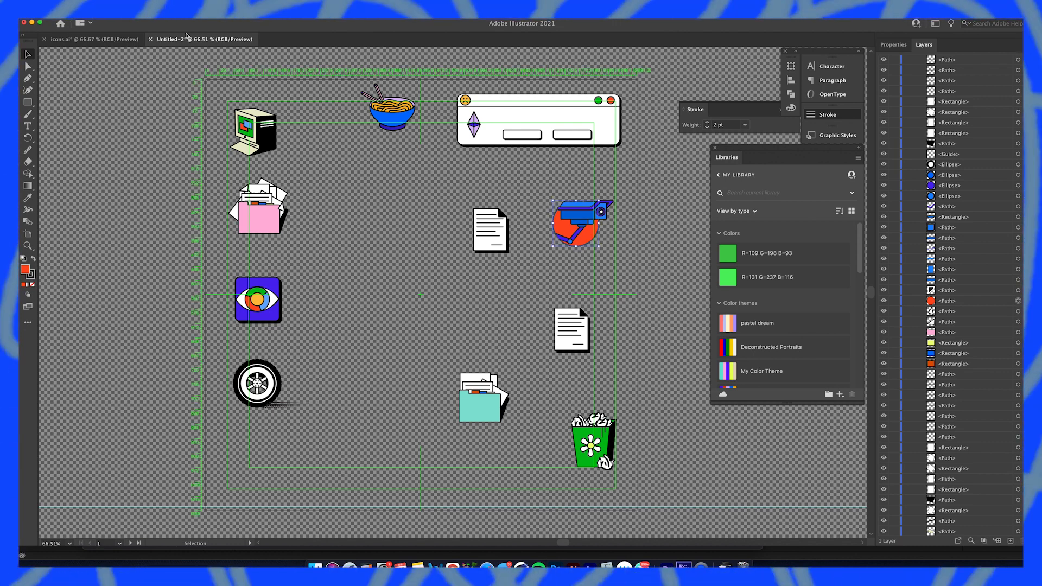
Choose Select > Same > Fill Color to pick all objects matching the camera icon's fill
{"action": "left_click", "coordinate": [179, 23]}
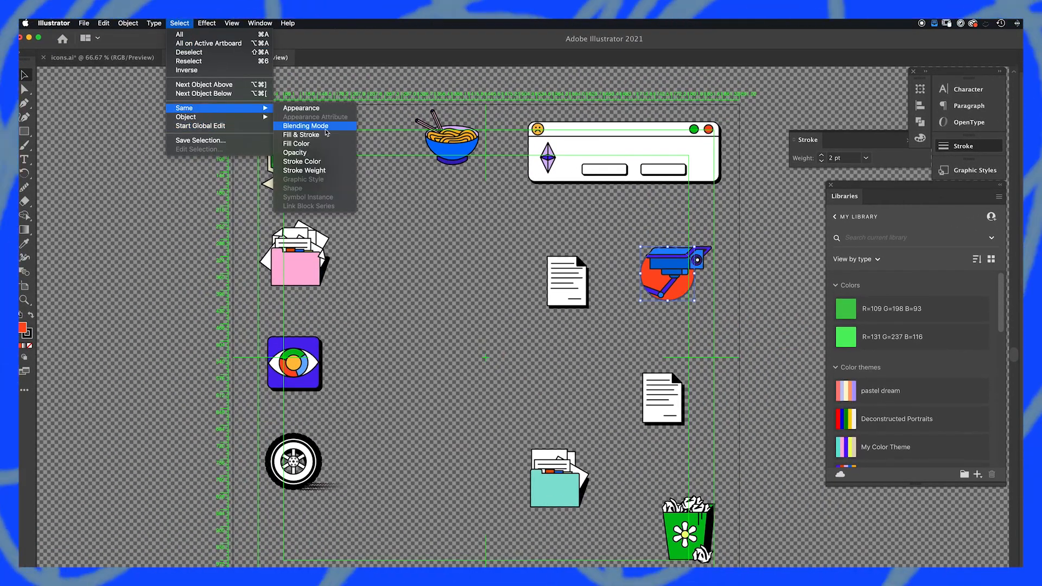
{"action": "mouse_move", "coordinate": [300, 135]}
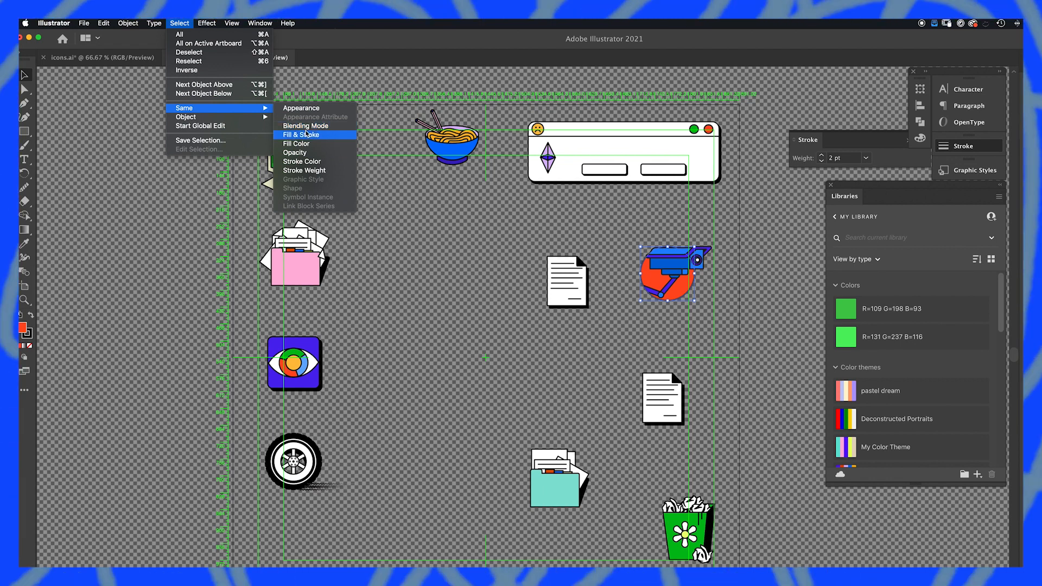
{"action": "mouse_move", "coordinate": [295, 144]}
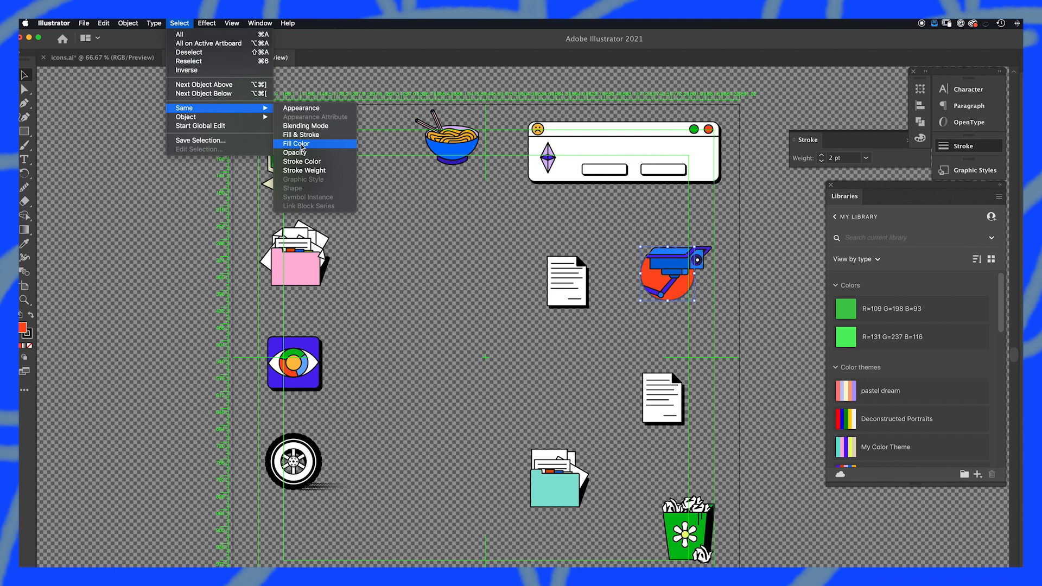
{"action": "left_click", "coordinate": [103, 23]}
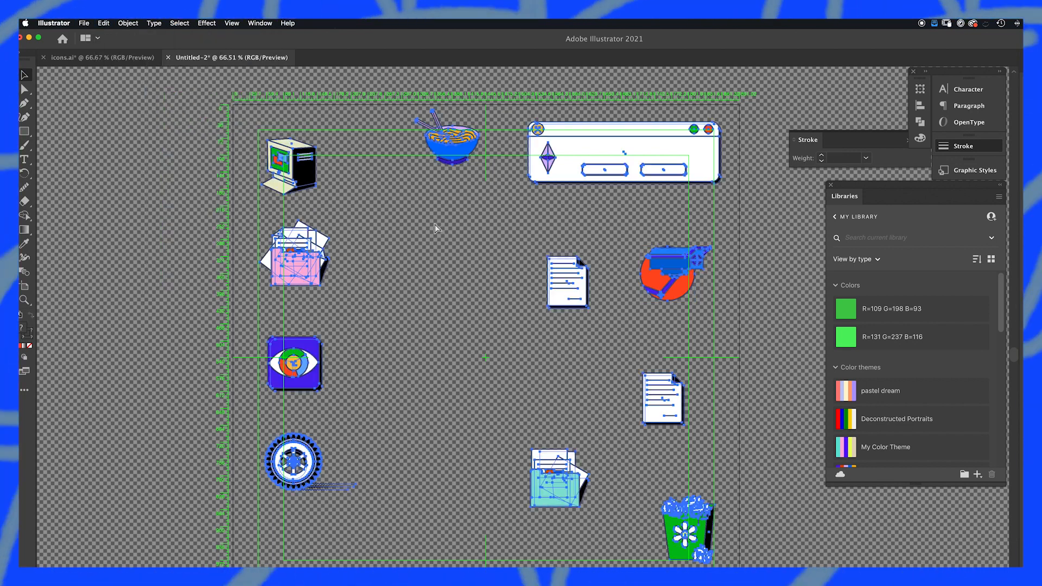
Open Edit > Edit Colors > Recolor Artwork to show the colour wheel for the icons
{"action": "left_click", "coordinate": [103, 23]}
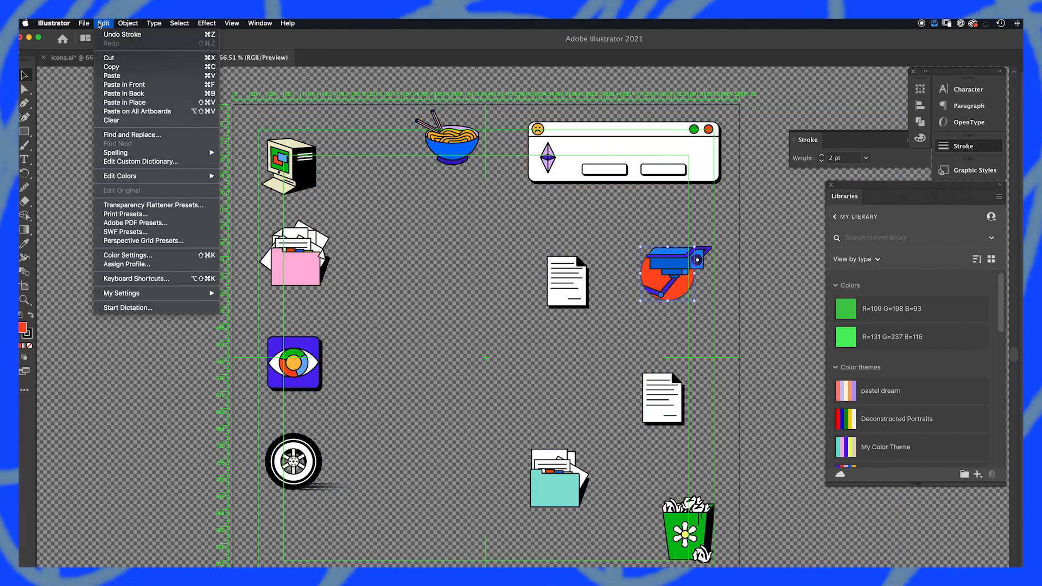
{"action": "mouse_move", "coordinate": [119, 175]}
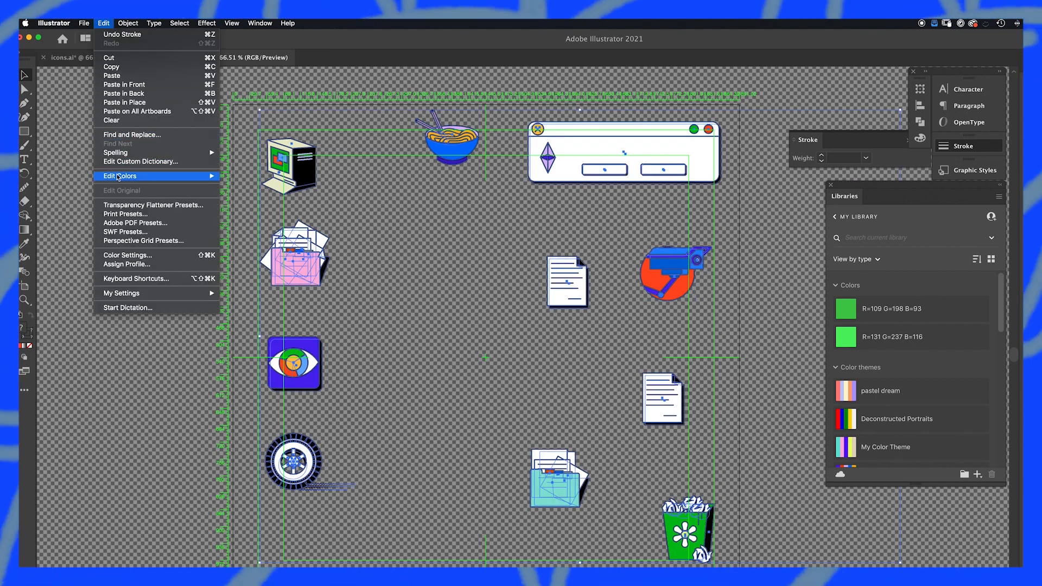
{"action": "left_click", "coordinate": [120, 175]}
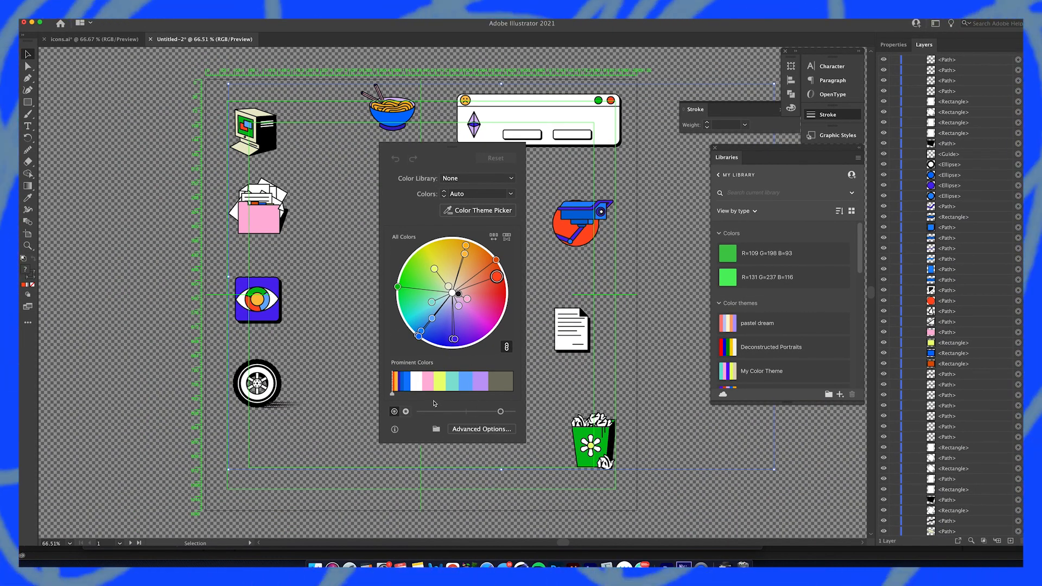
{"action": "mouse_move", "coordinate": [252, 130]}
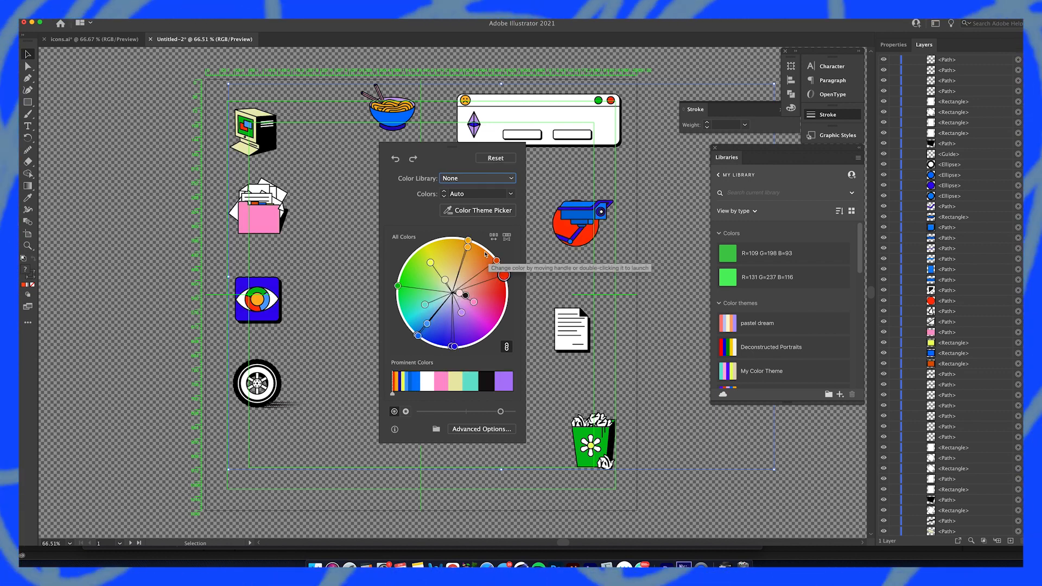
{"action": "left_click", "coordinate": [476, 178]}
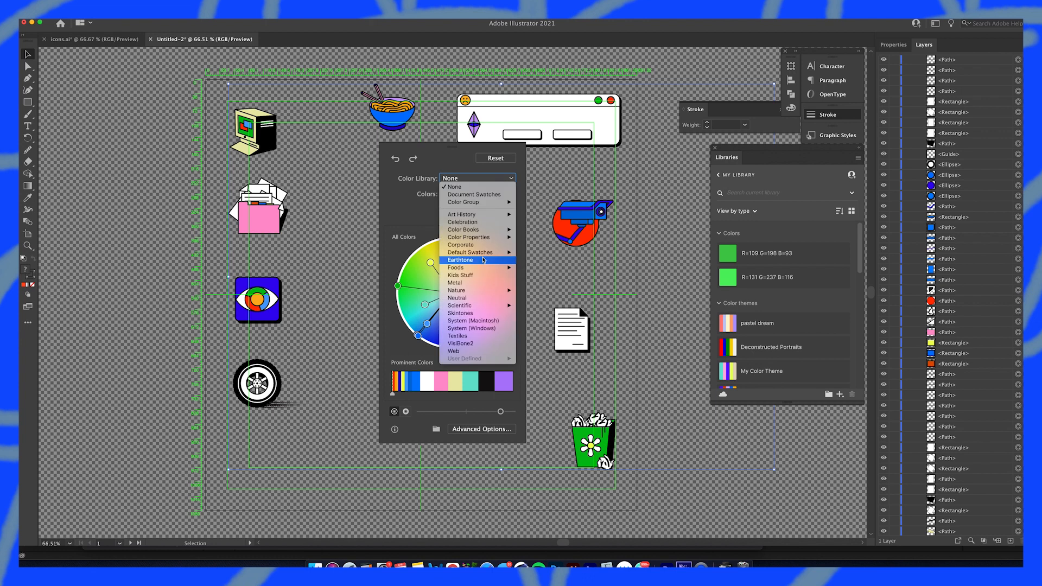
{"action": "mouse_move", "coordinate": [460, 244]}
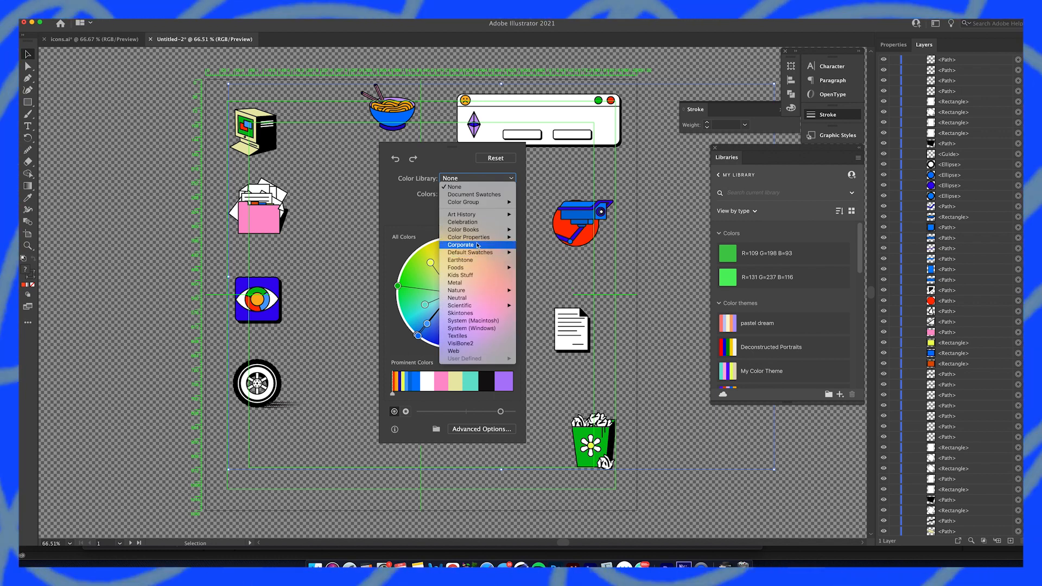
{"action": "mouse_move", "coordinate": [465, 382]}
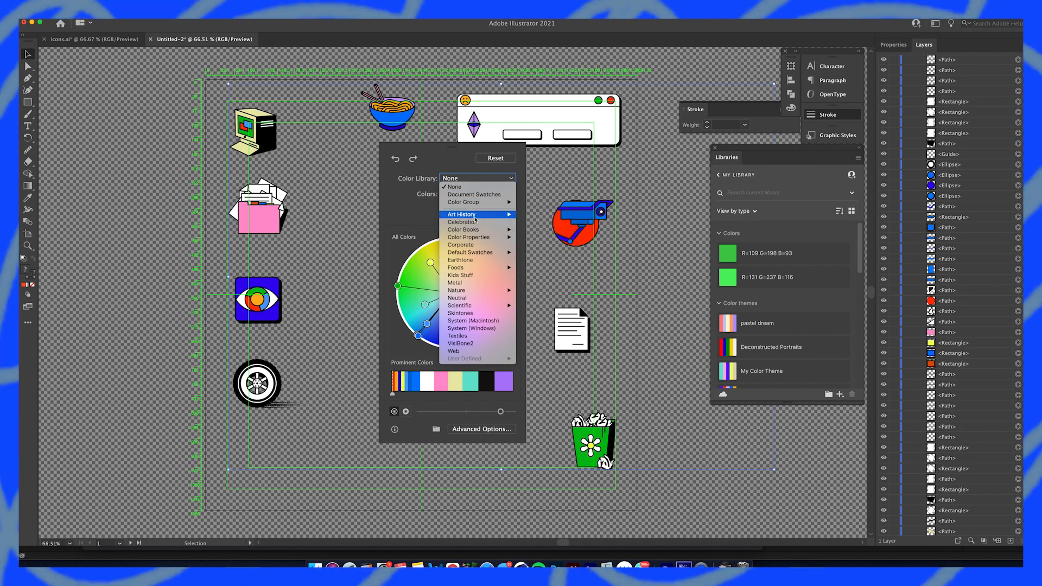
{"action": "mouse_move", "coordinate": [461, 214]}
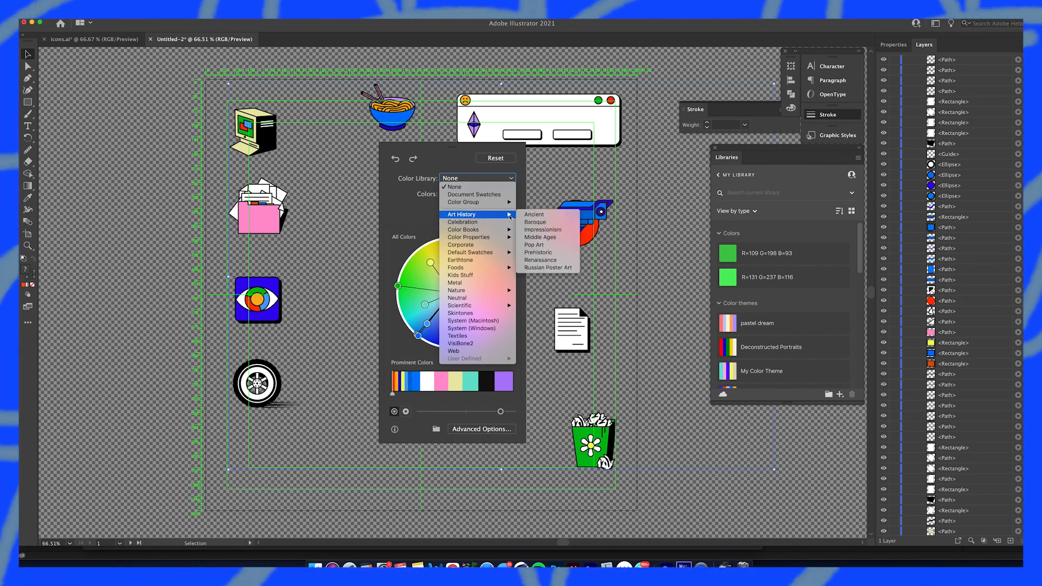
{"action": "left_click", "coordinate": [532, 214]}
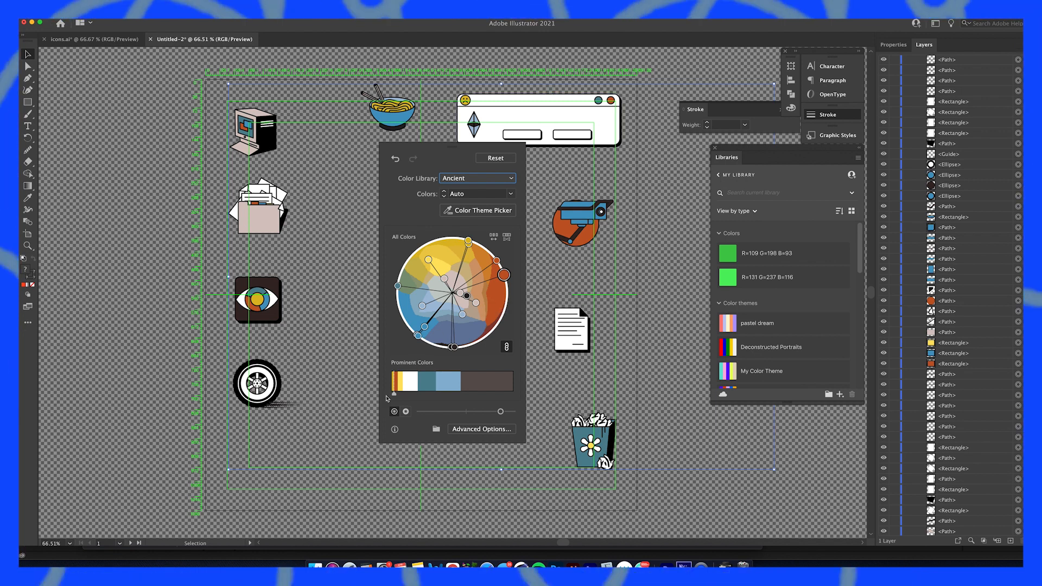
{"action": "mouse_move", "coordinate": [532, 243]}
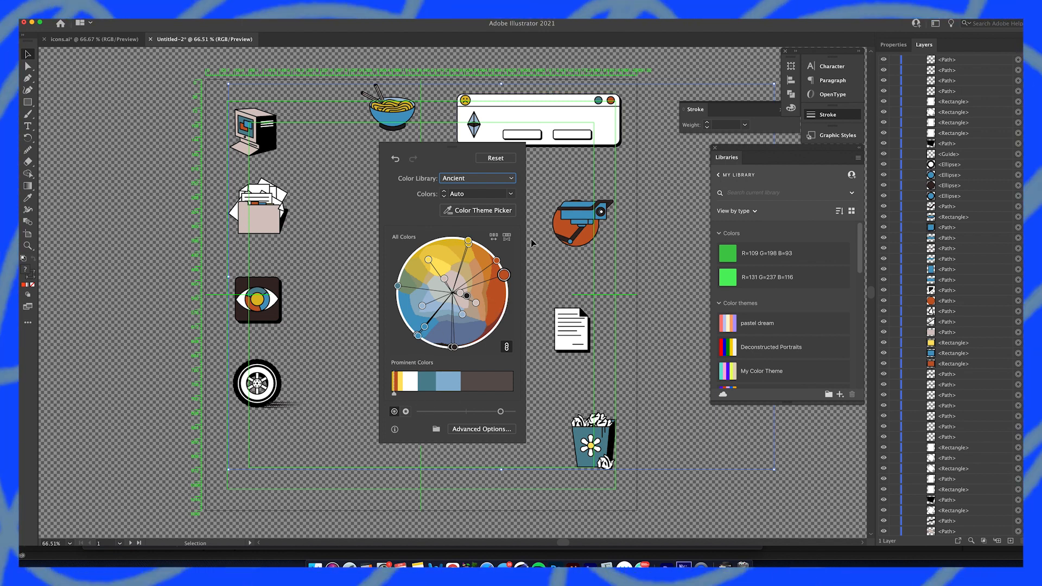
{"action": "left_click", "coordinate": [476, 177]}
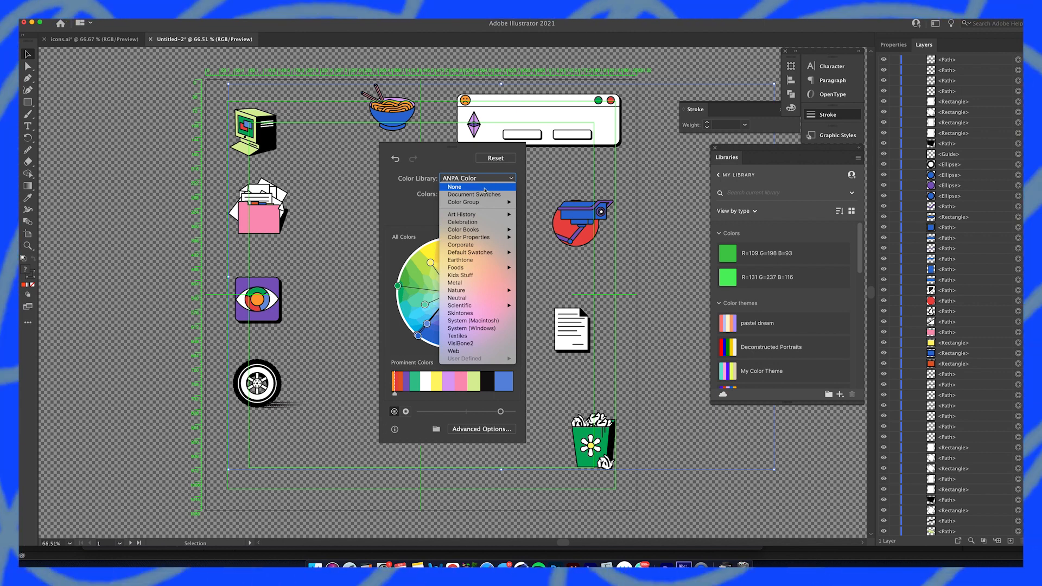
{"action": "mouse_move", "coordinate": [488, 190]}
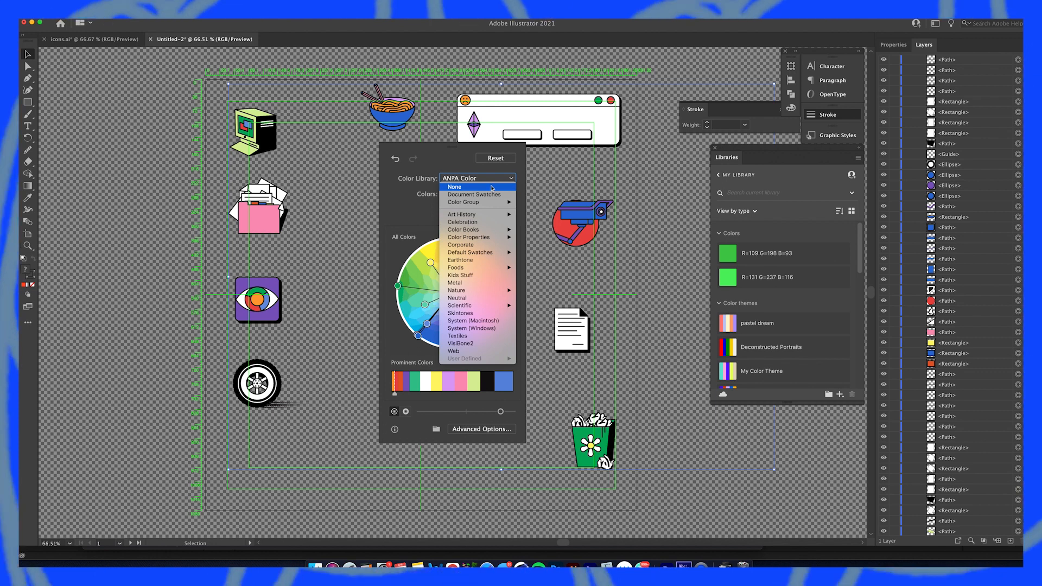
{"action": "left_click", "coordinate": [454, 187]}
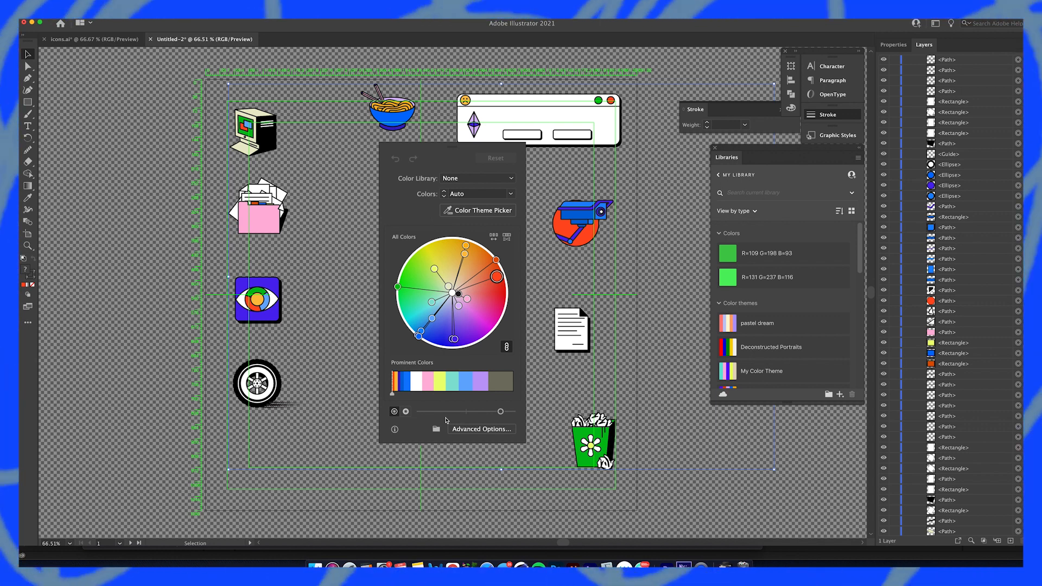
{"action": "mouse_move", "coordinate": [502, 445]}
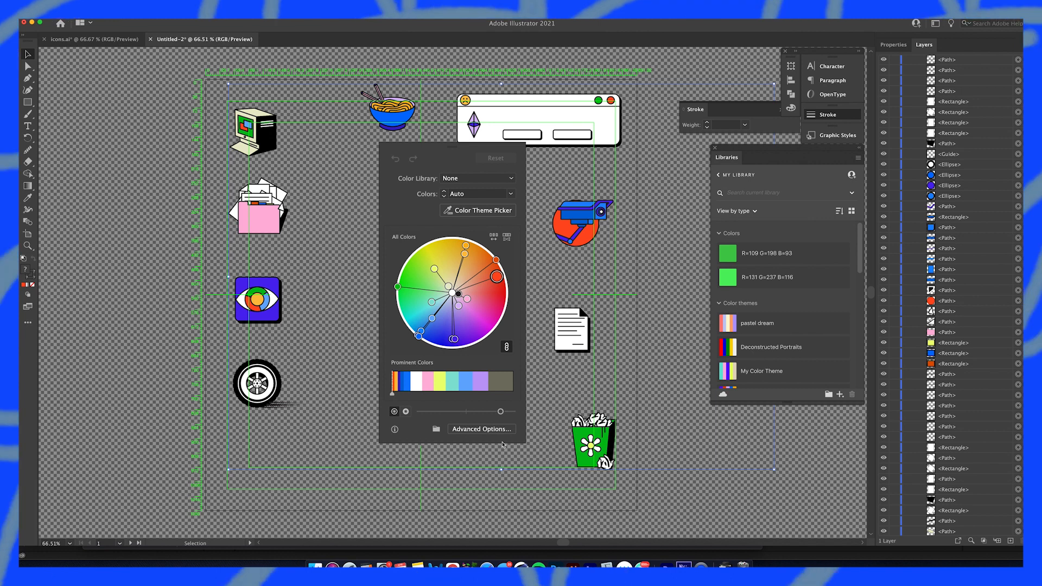
{"action": "mouse_move", "coordinate": [502, 446]}
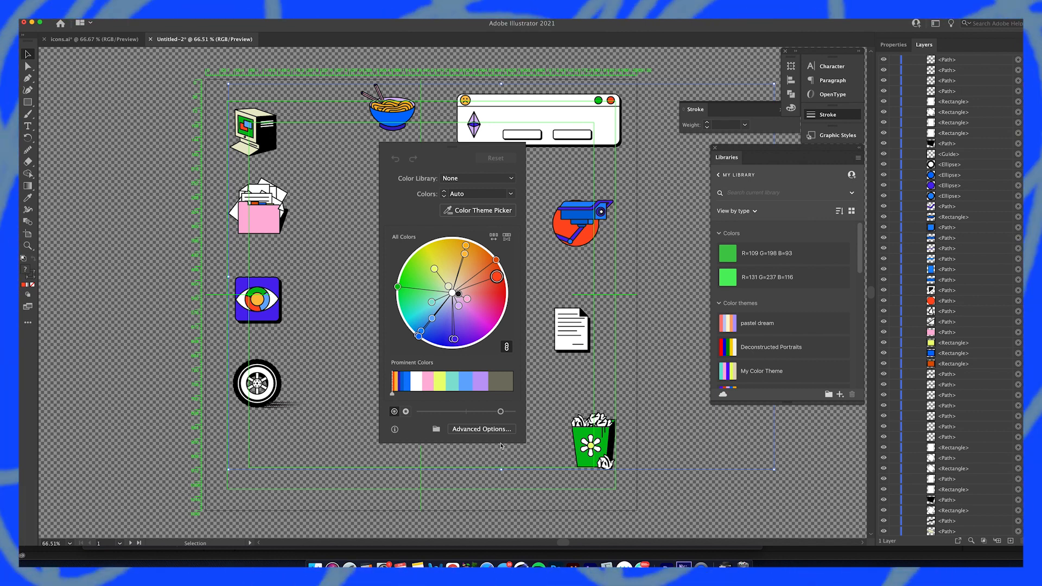
In Advanced Options, reassign the red artwork colour to purple, turning the camera icon purple
{"action": "left_click", "coordinate": [481, 428]}
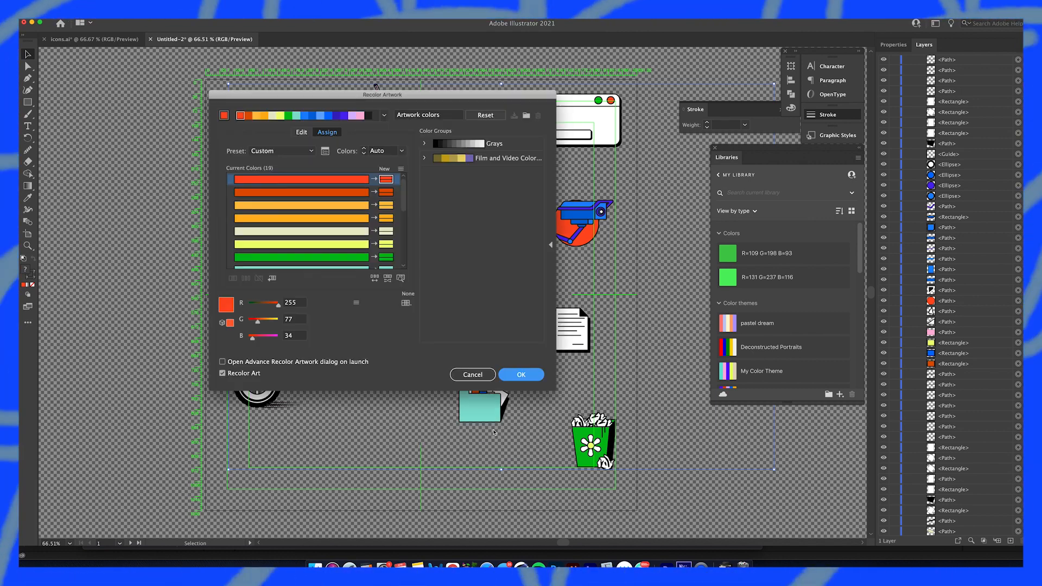
{"action": "mouse_move", "coordinate": [488, 440]}
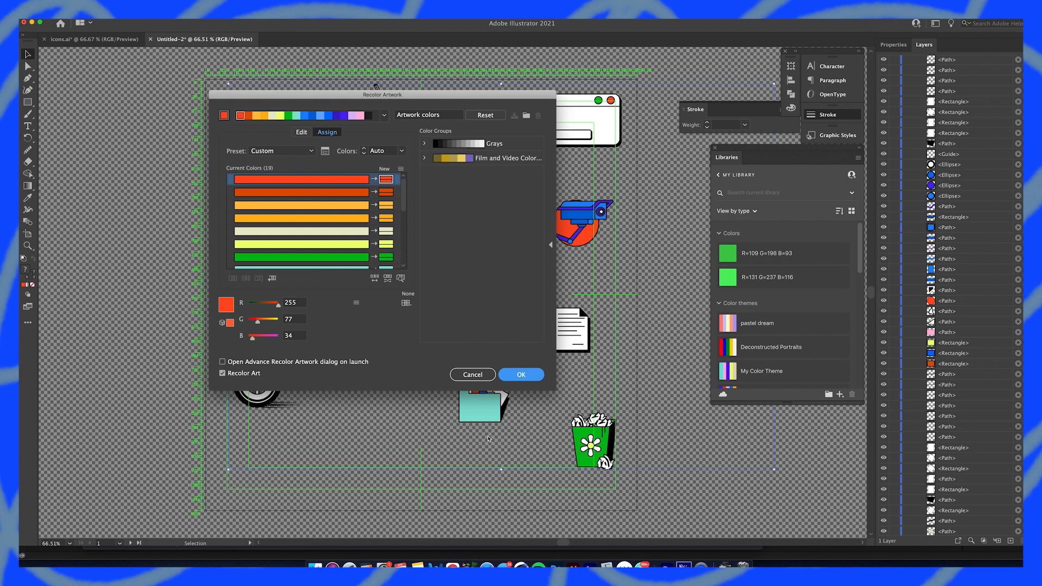
{"action": "mouse_move", "coordinate": [385, 181]}
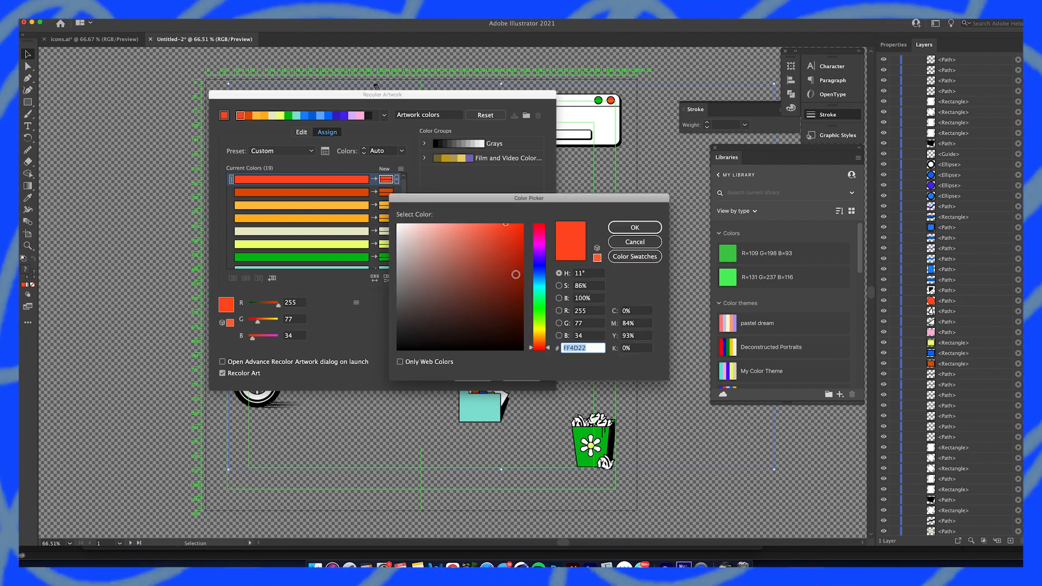
{"action": "left_click", "coordinate": [633, 227]}
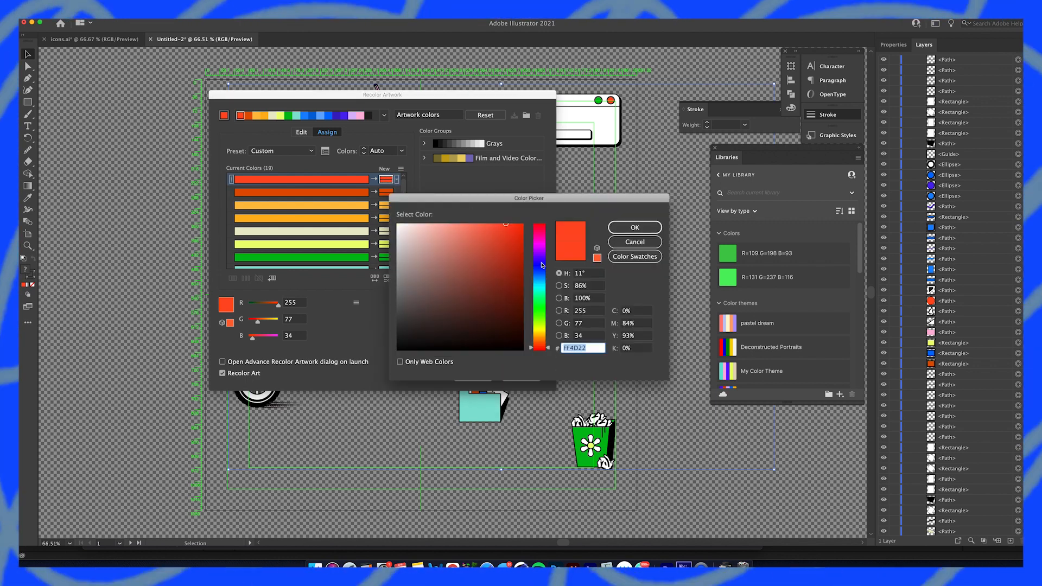
{"action": "left_click", "coordinate": [633, 228]}
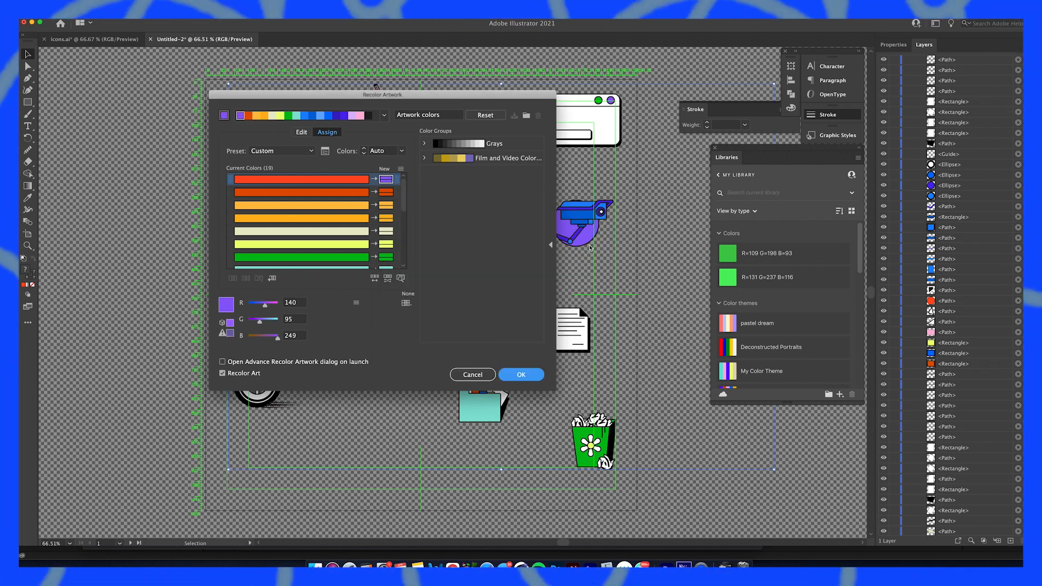